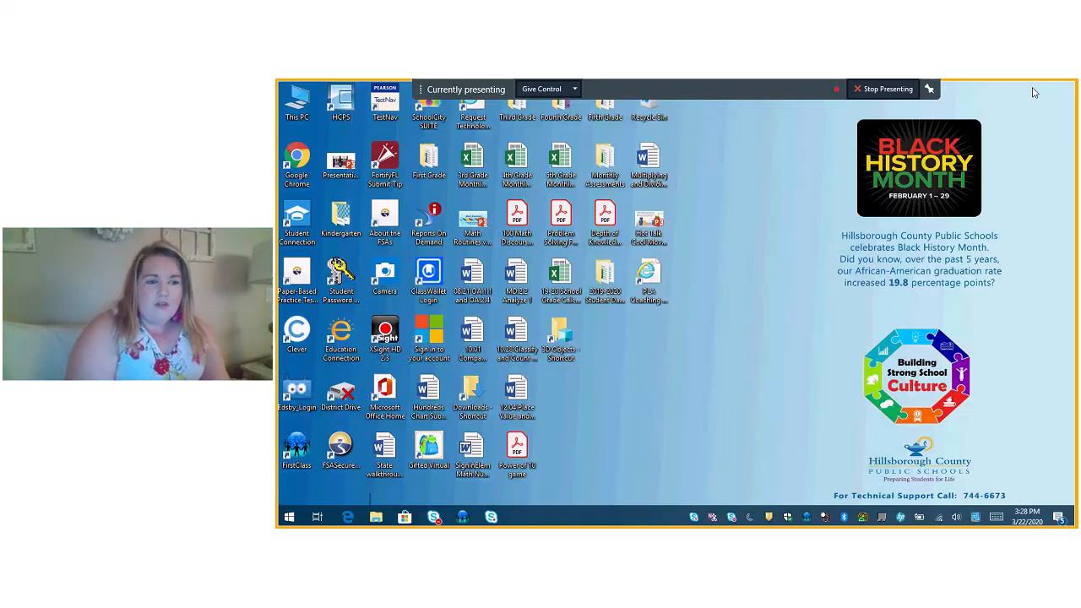
{"action": "mouse_move", "coordinate": [297, 333]}
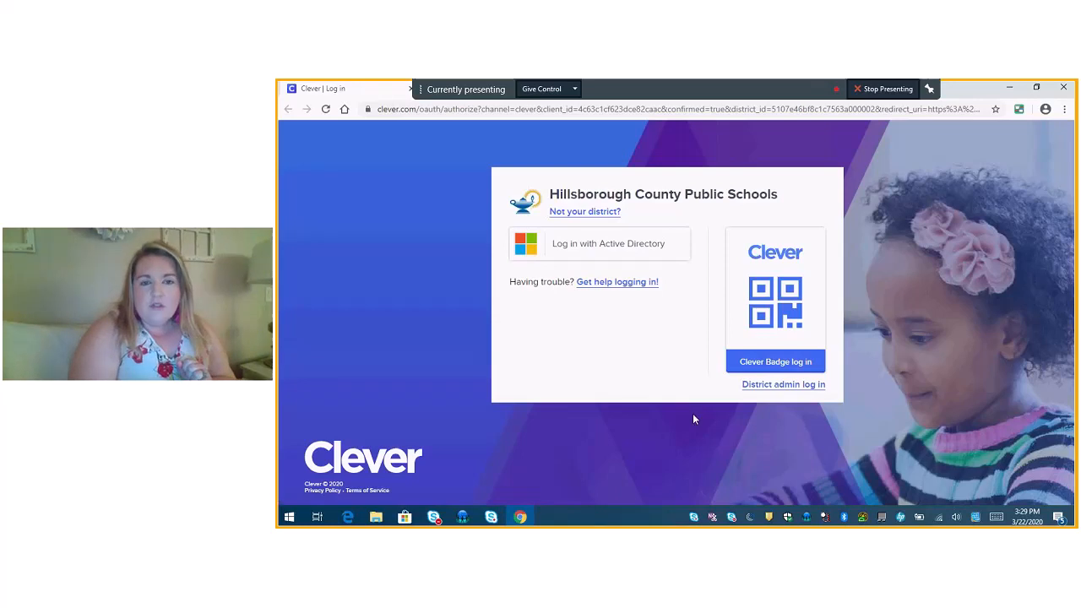
{"action": "left_click", "coordinate": [600, 243]}
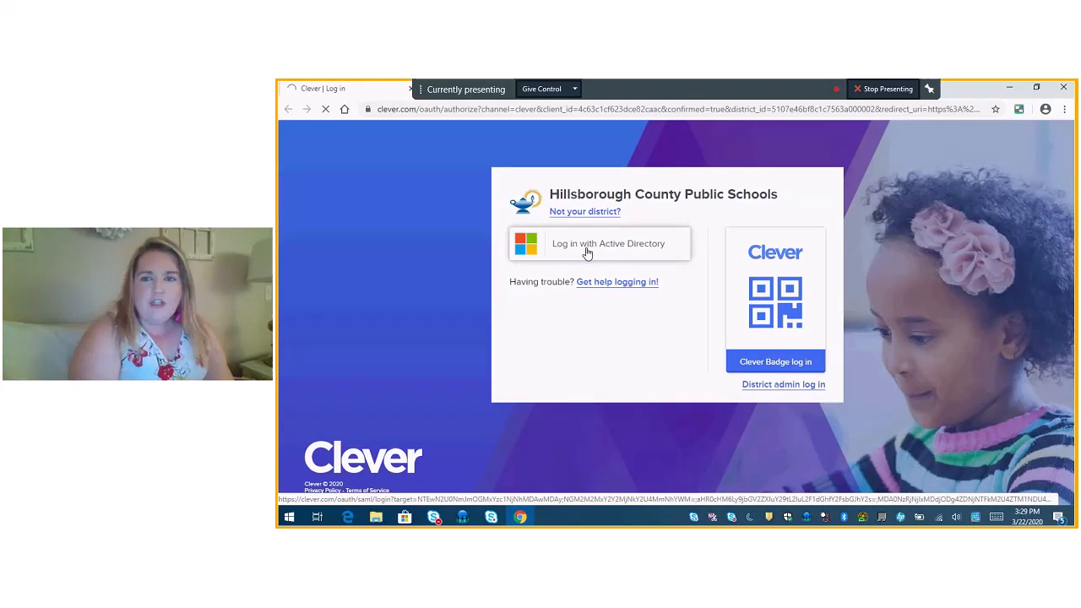
{"action": "left_click", "coordinate": [587, 249]}
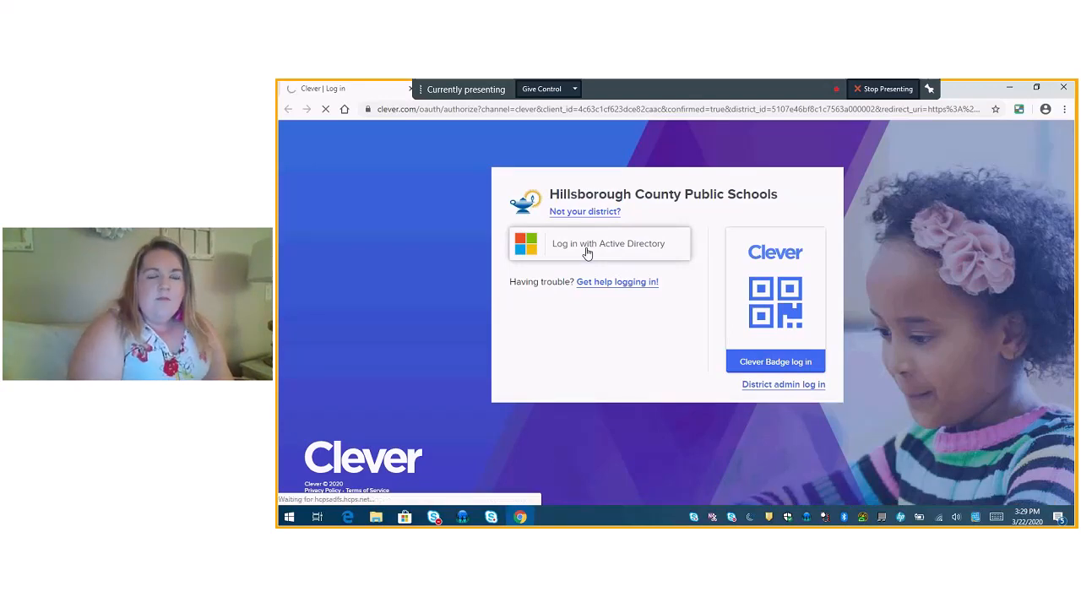
{"action": "left_click", "coordinate": [600, 243]}
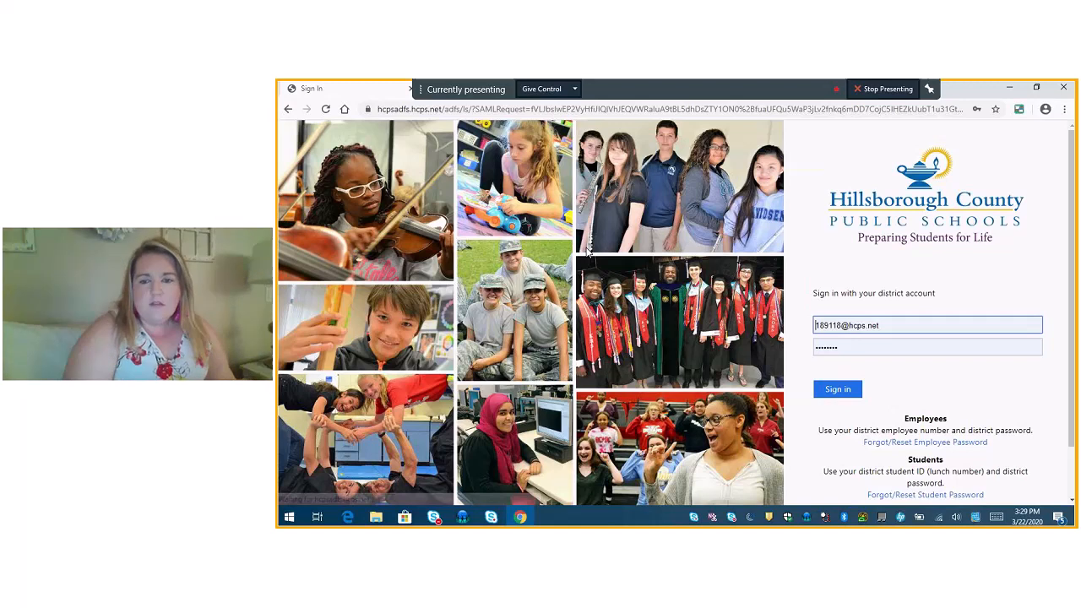
{"action": "left_click", "coordinate": [927, 324]}
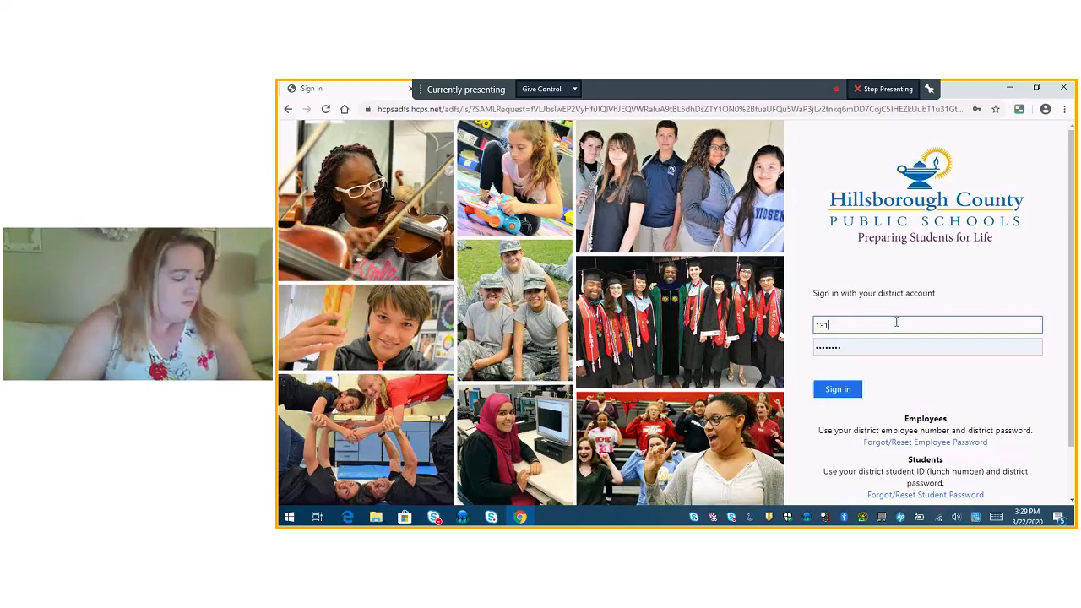
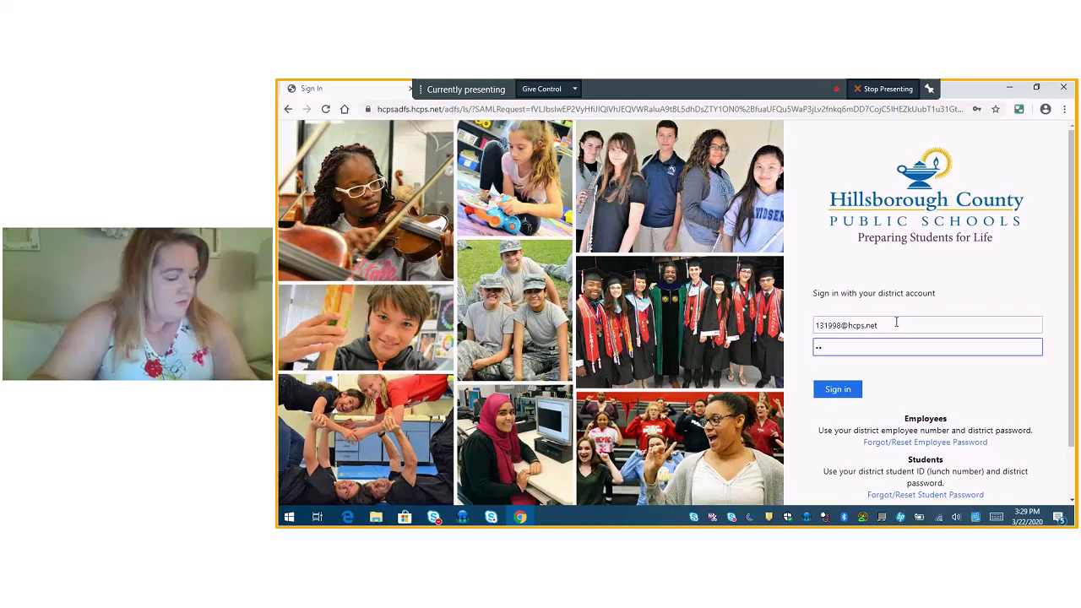
{"action": "left_click", "coordinate": [927, 346]}
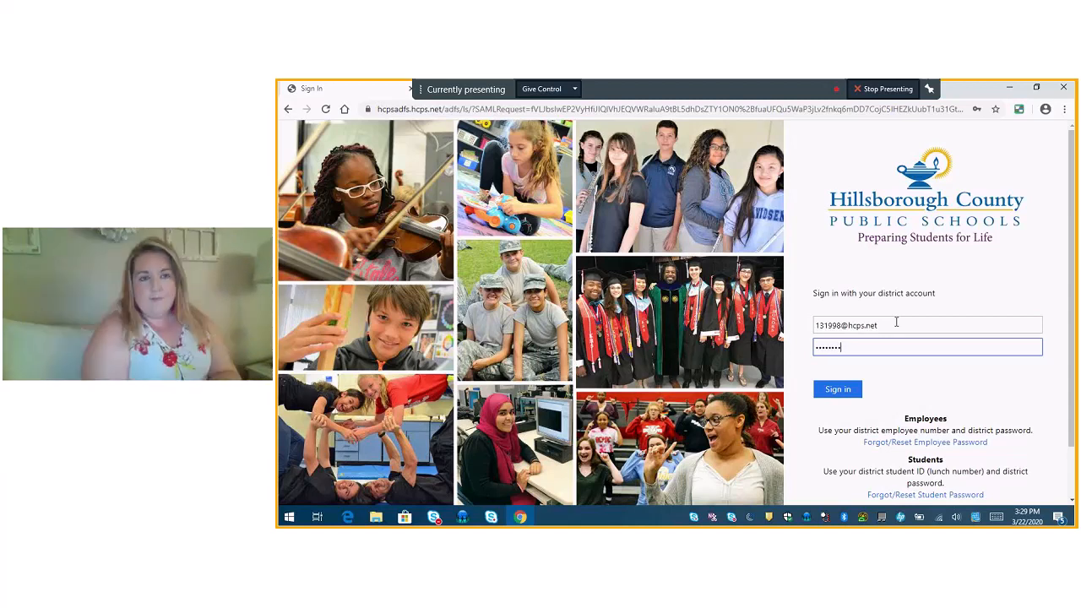
{"action": "left_click", "coordinate": [837, 389]}
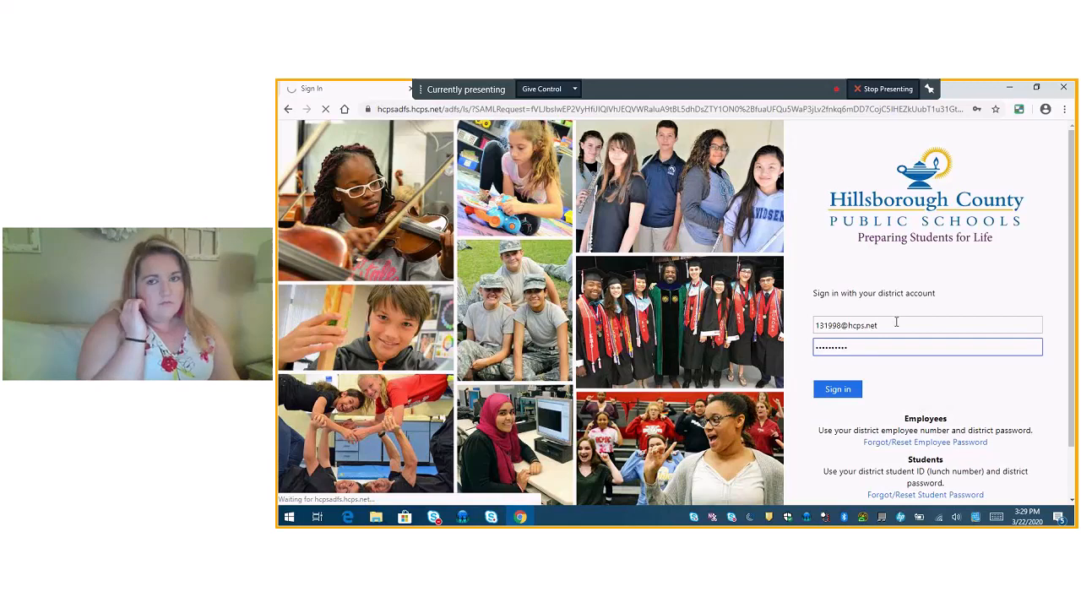
{"action": "left_click", "coordinate": [837, 389]}
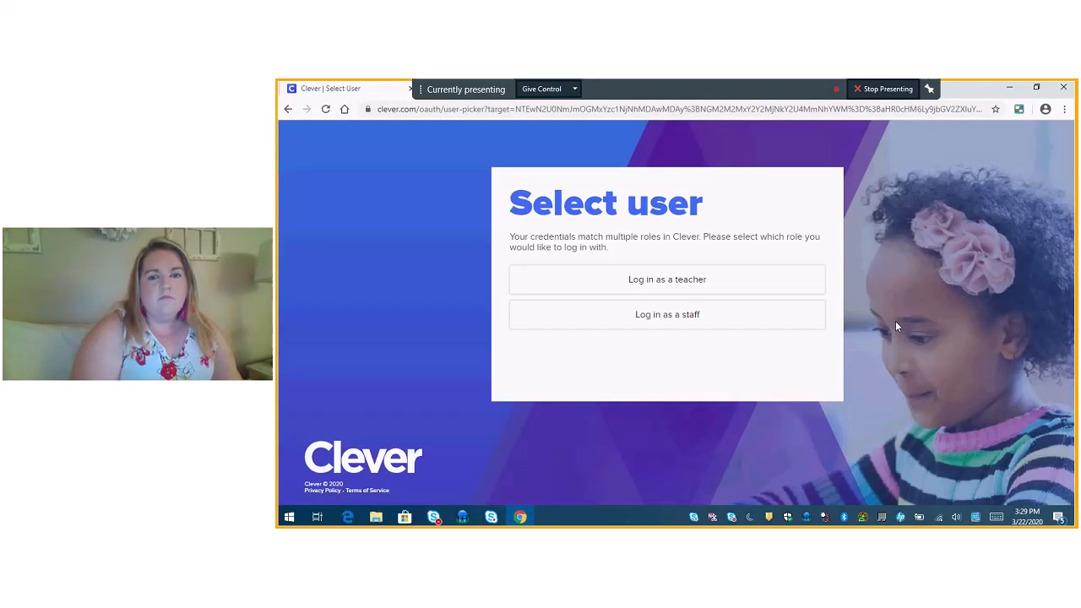
- Choose the teacher role on Clever's Select user page
{"action": "left_click", "coordinate": [667, 279]}
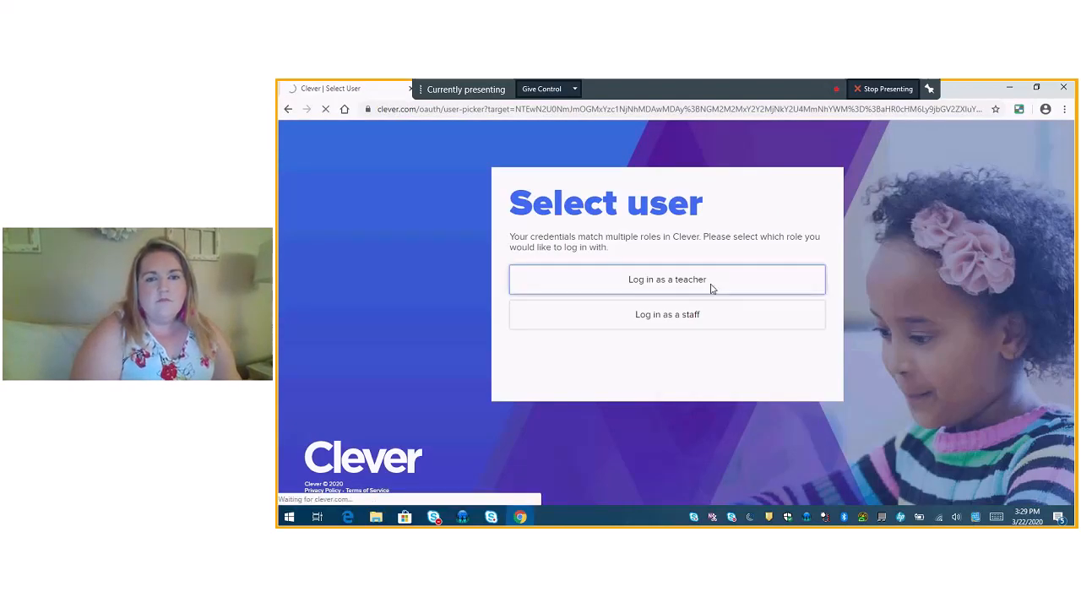
{"action": "left_click", "coordinate": [666, 280]}
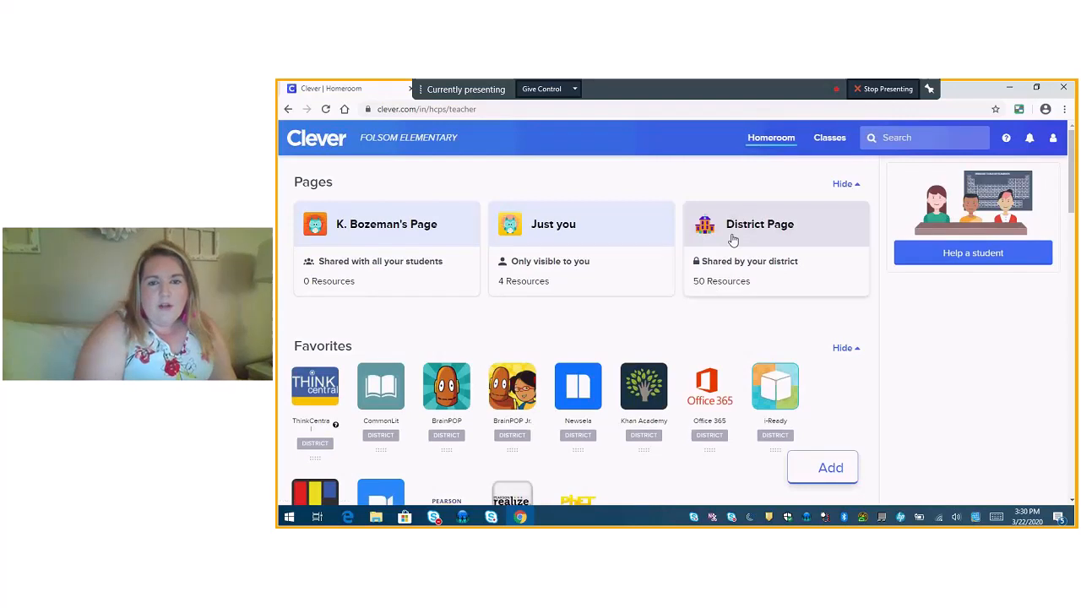
- Open Clever's District Page and heart Pearson Realize under Links as a favorite
{"action": "left_click", "coordinate": [759, 224]}
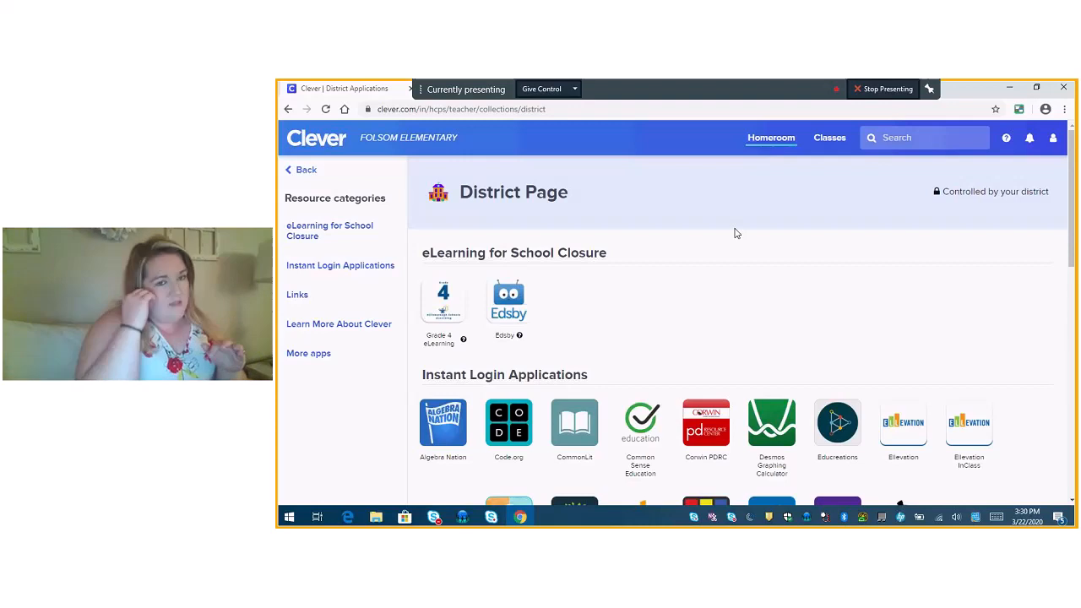
{"action": "mouse_move", "coordinate": [882, 226]}
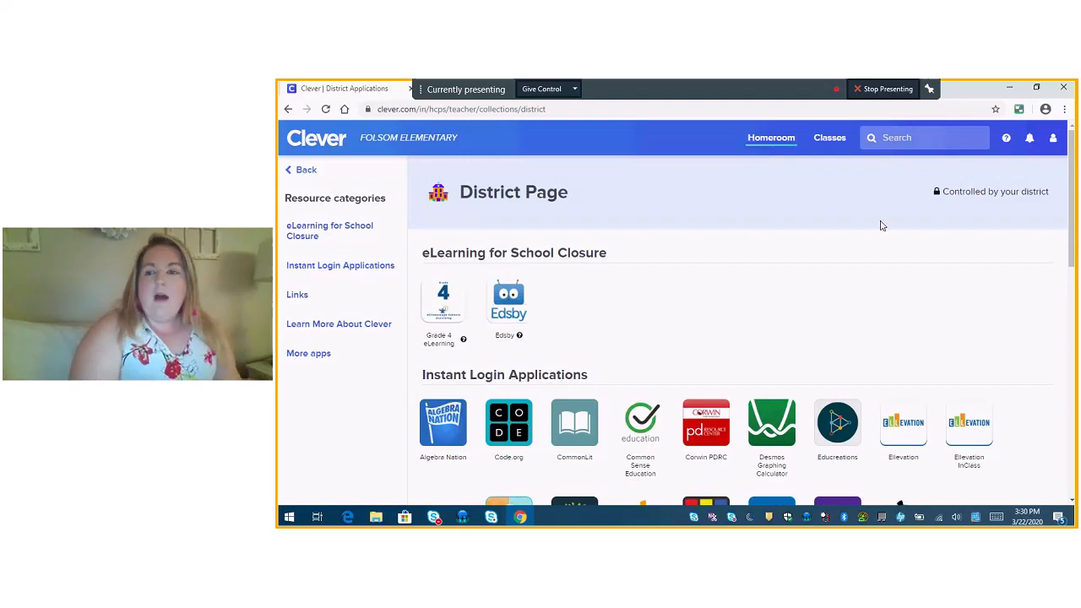
{"action": "scroll", "scroll_direction": "down", "scroll_amount": 3}
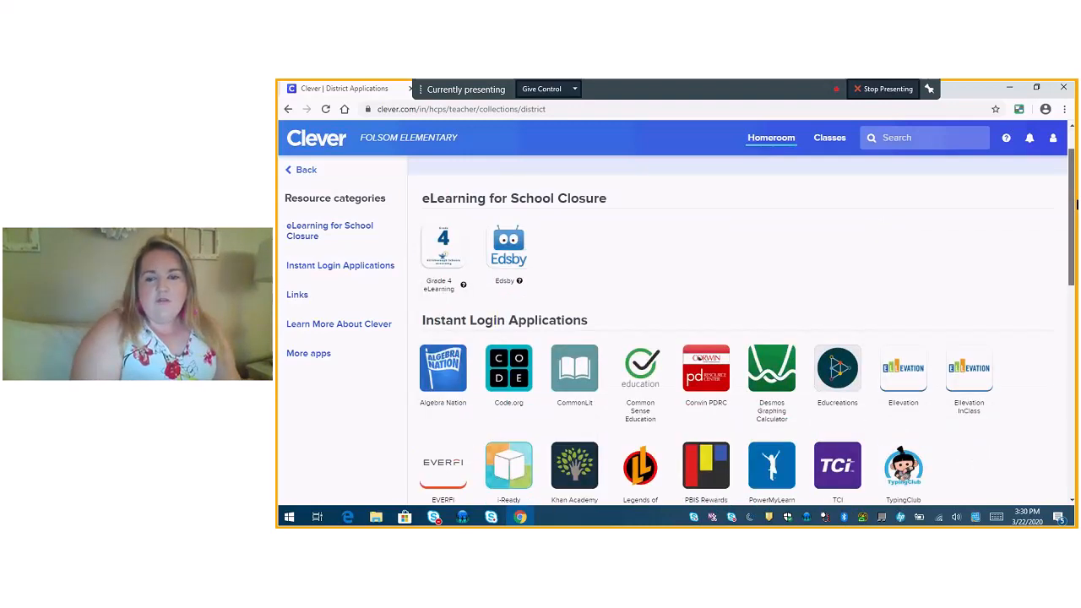
{"action": "scroll", "scroll_direction": "down", "scroll_amount": 3}
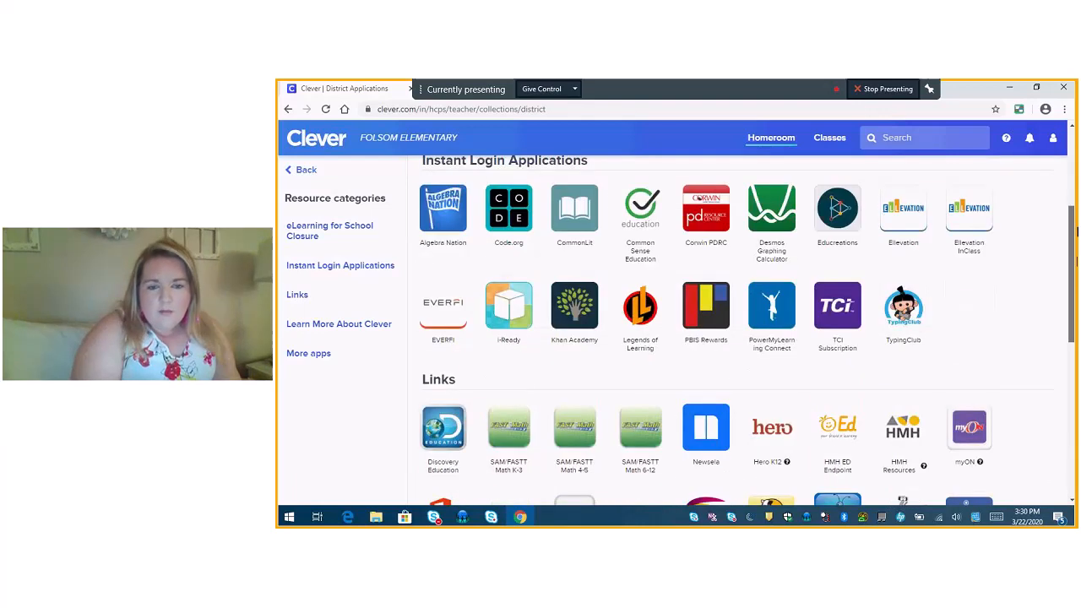
{"action": "scroll", "scroll_direction": "down", "scroll_amount": 3}
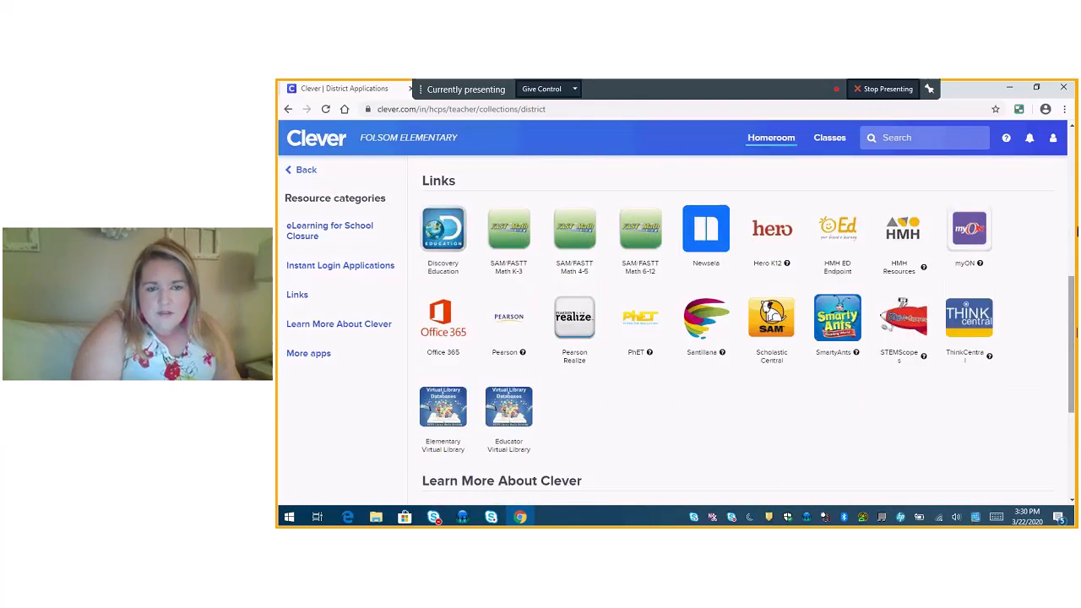
{"action": "mouse_move", "coordinate": [574, 317]}
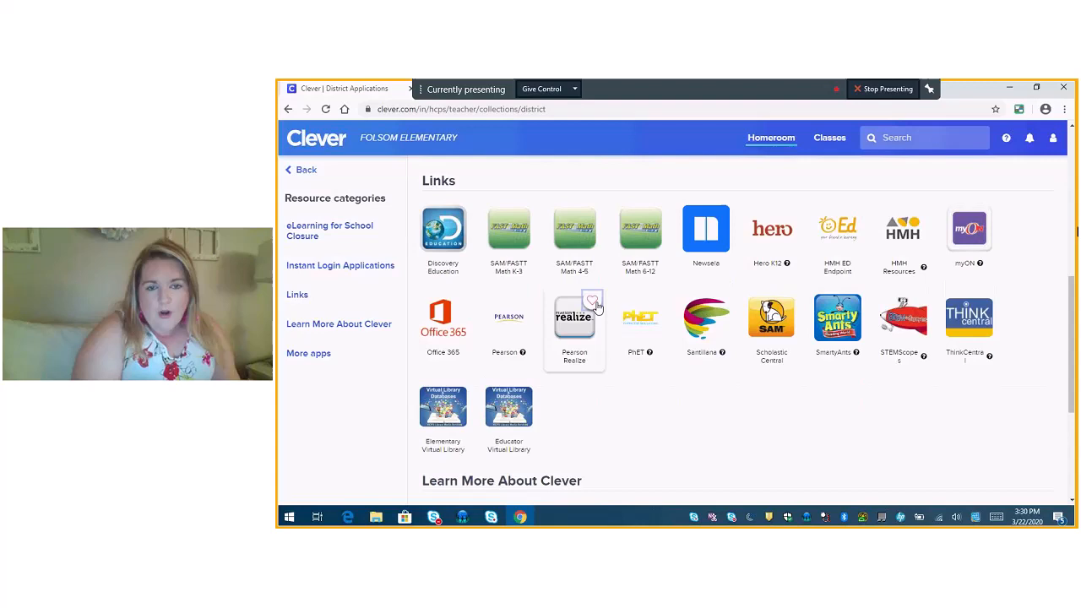
{"action": "mouse_move", "coordinate": [969, 318]}
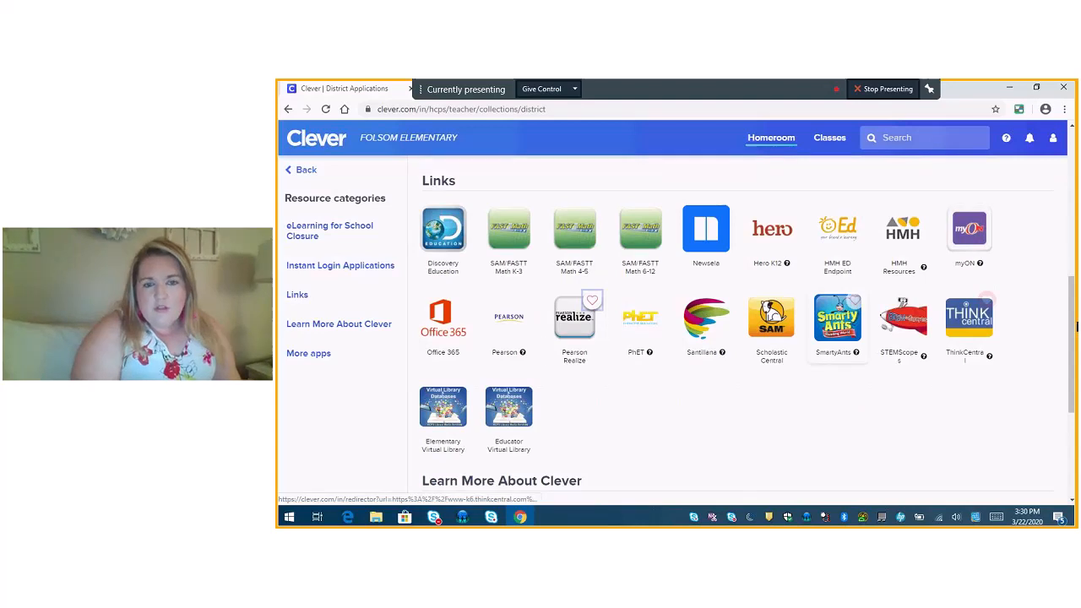
{"action": "scroll", "scroll_direction": "up", "scroll_amount": 3}
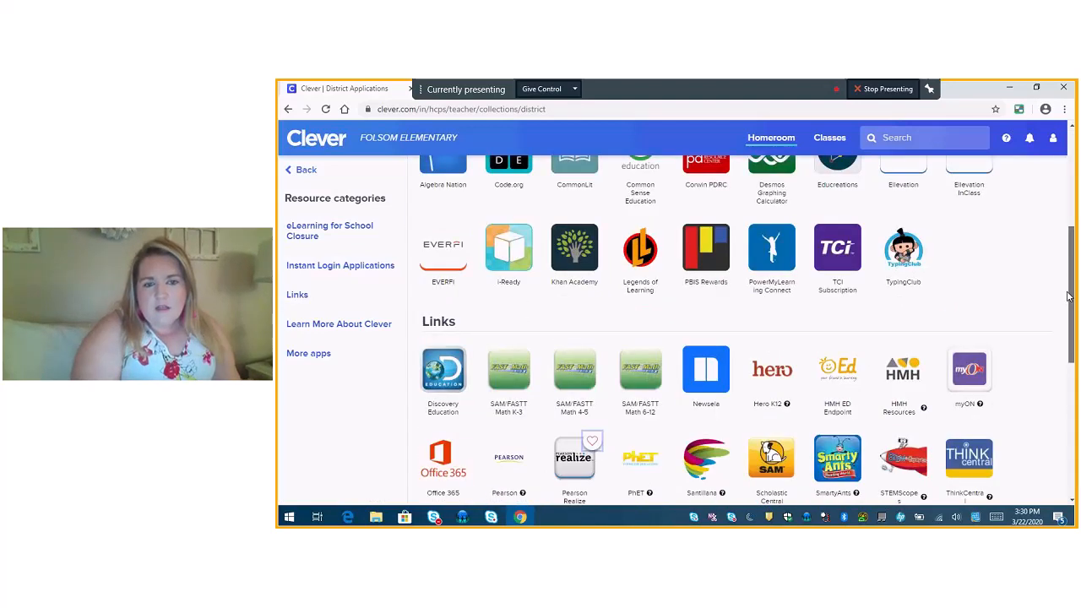
{"action": "scroll", "scroll_direction": "down", "scroll_amount": 3}
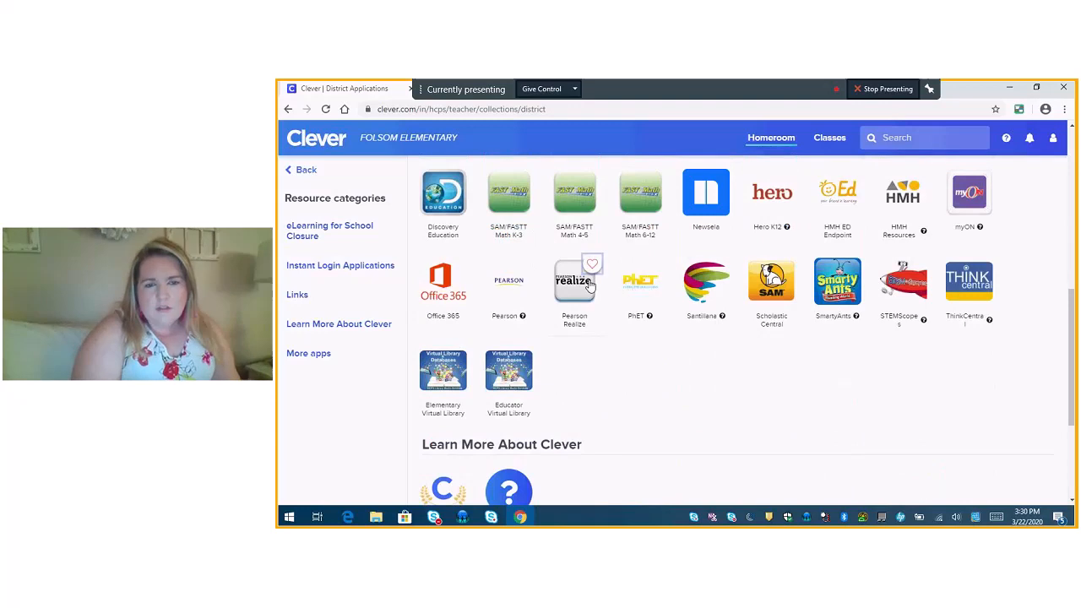
{"action": "left_click", "coordinate": [592, 263]}
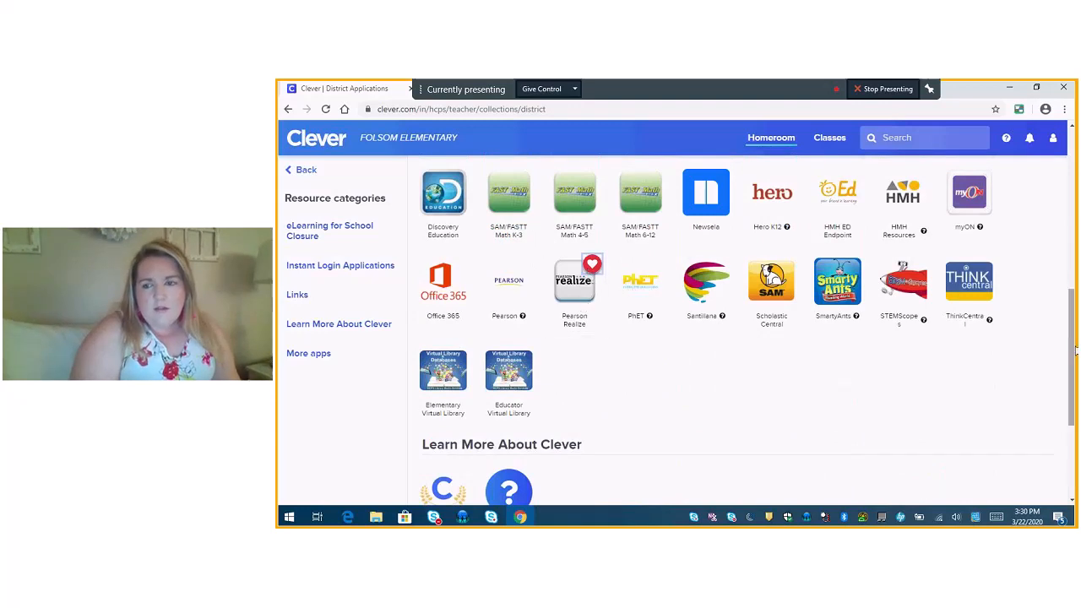
- Launch Pearson Realize from its District Page tile
{"action": "scroll", "scroll_direction": "up", "scroll_amount": 3}
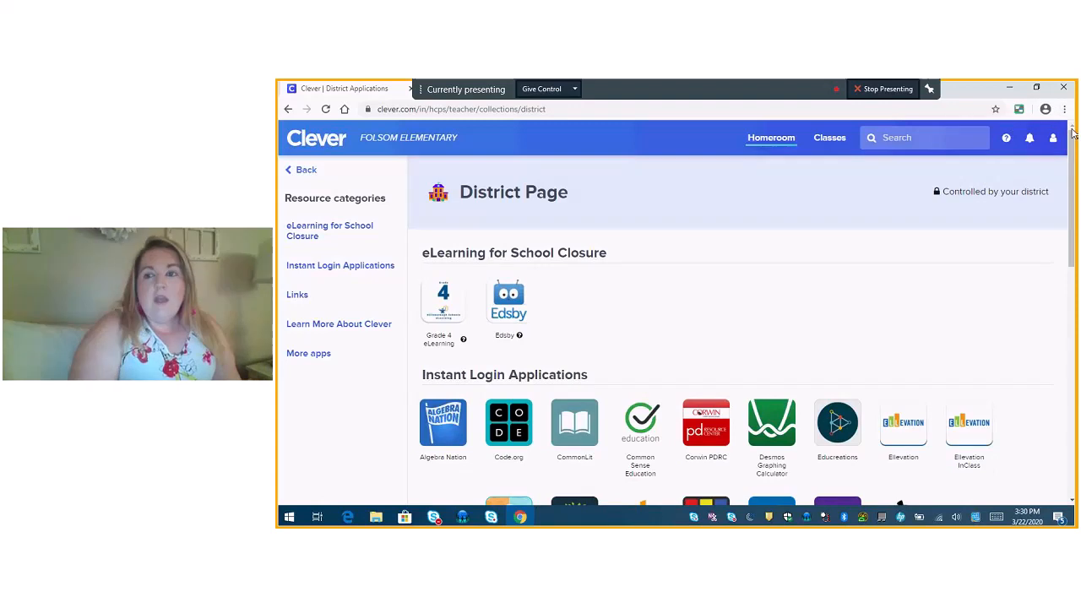
{"action": "scroll", "scroll_direction": "down", "scroll_amount": 3}
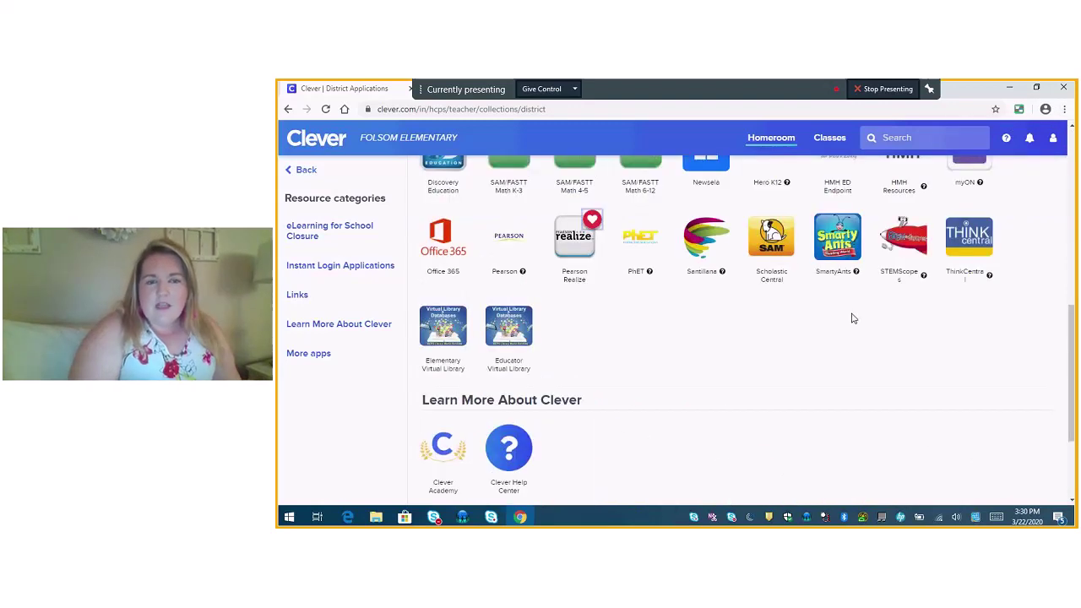
{"action": "left_click", "coordinate": [574, 235]}
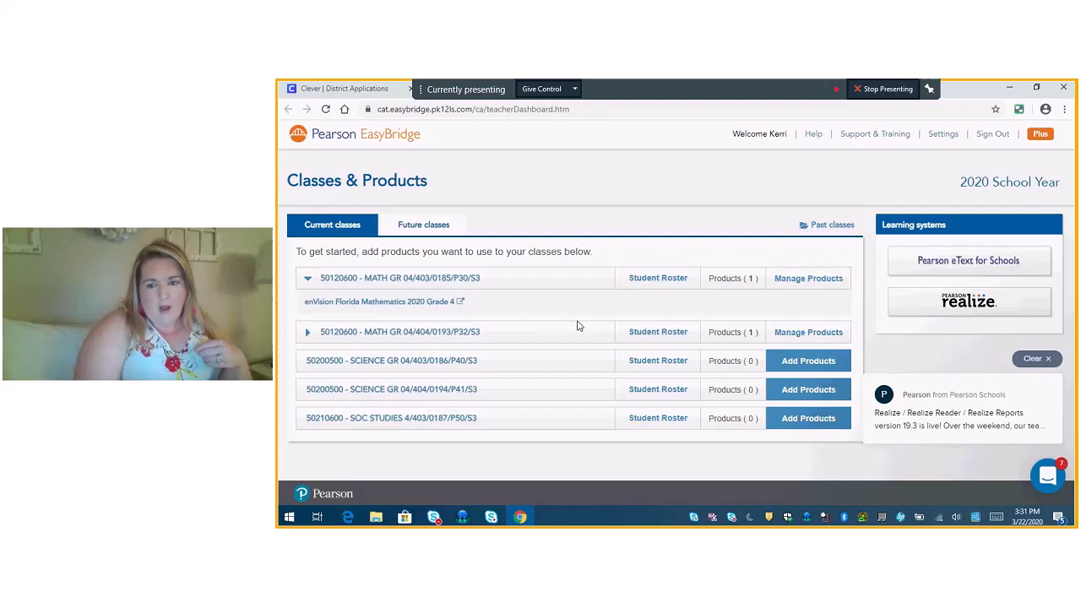
{"action": "mouse_move", "coordinate": [611, 247]}
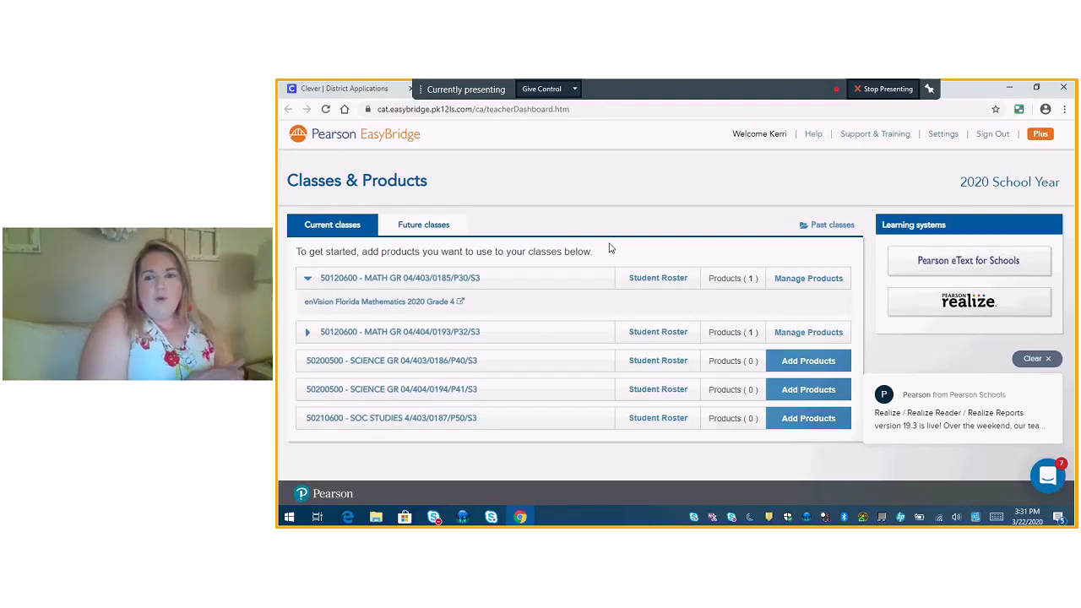
{"action": "mouse_move", "coordinate": [612, 181]}
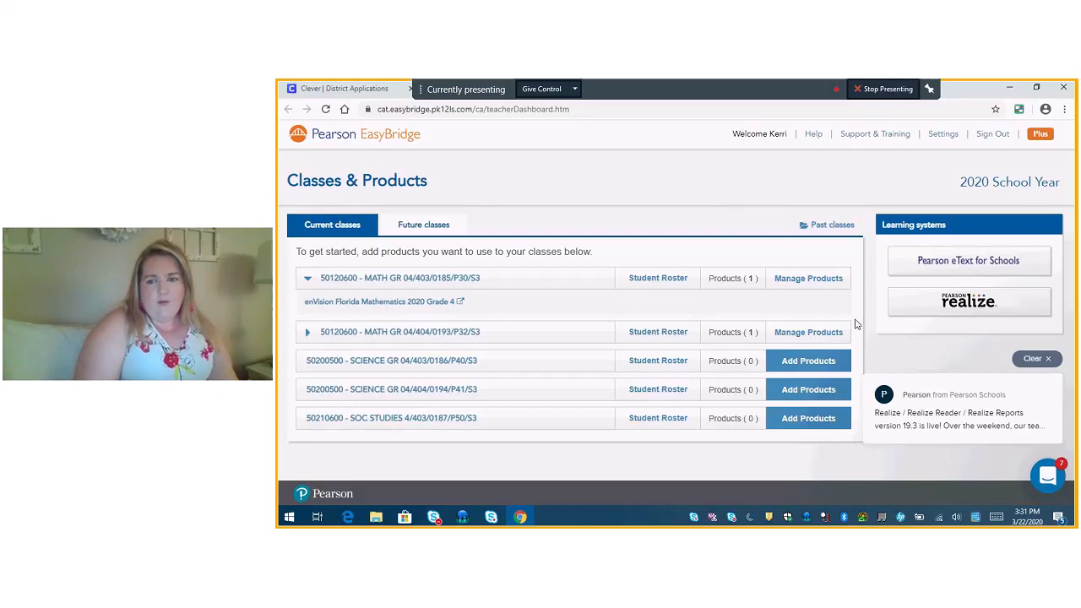
- Enter Pearson Realize from EasyBridge's Realize learning-system button
{"action": "left_click", "coordinate": [968, 300]}
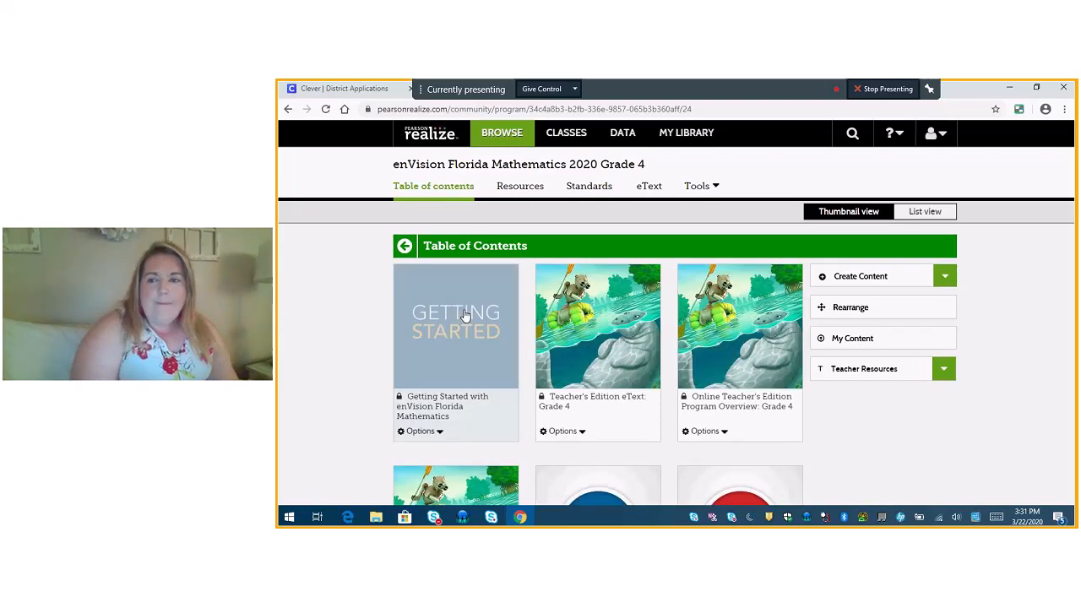
- Scroll the Grade 4 Table of Contents down through the topic tiles to Topic 13
{"action": "scroll", "scroll_direction": "down", "scroll_amount": 3}
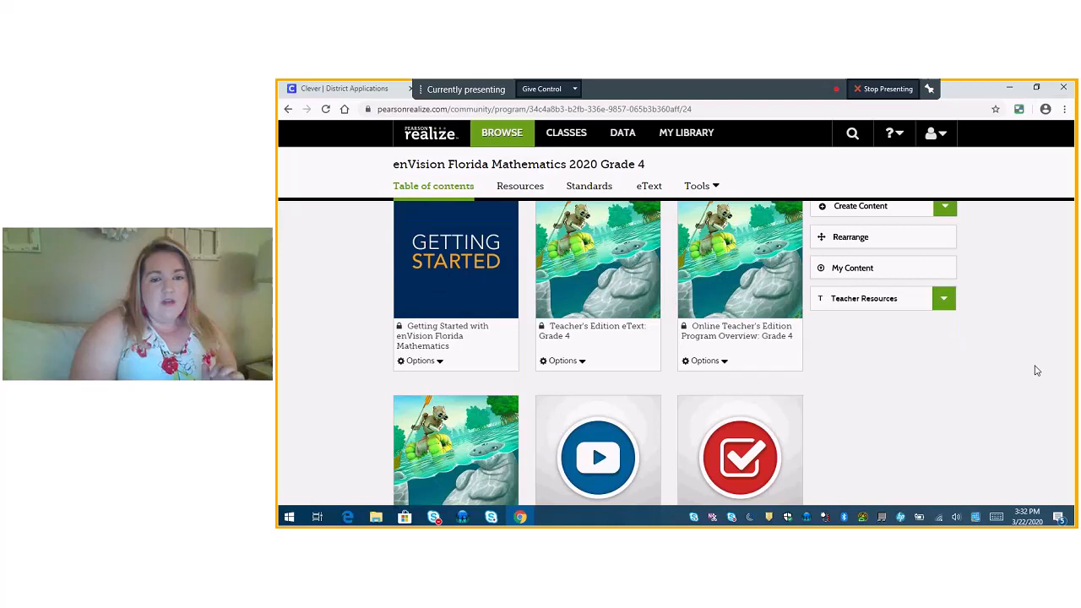
{"action": "scroll", "scroll_direction": "down", "scroll_amount": 3}
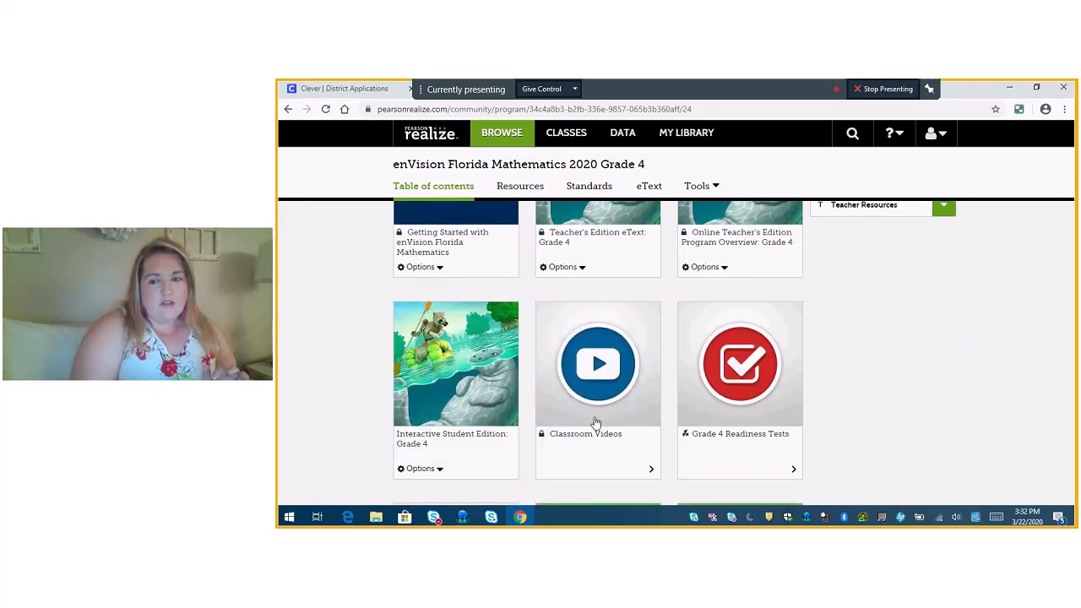
{"action": "scroll", "scroll_direction": "down", "scroll_amount": 3}
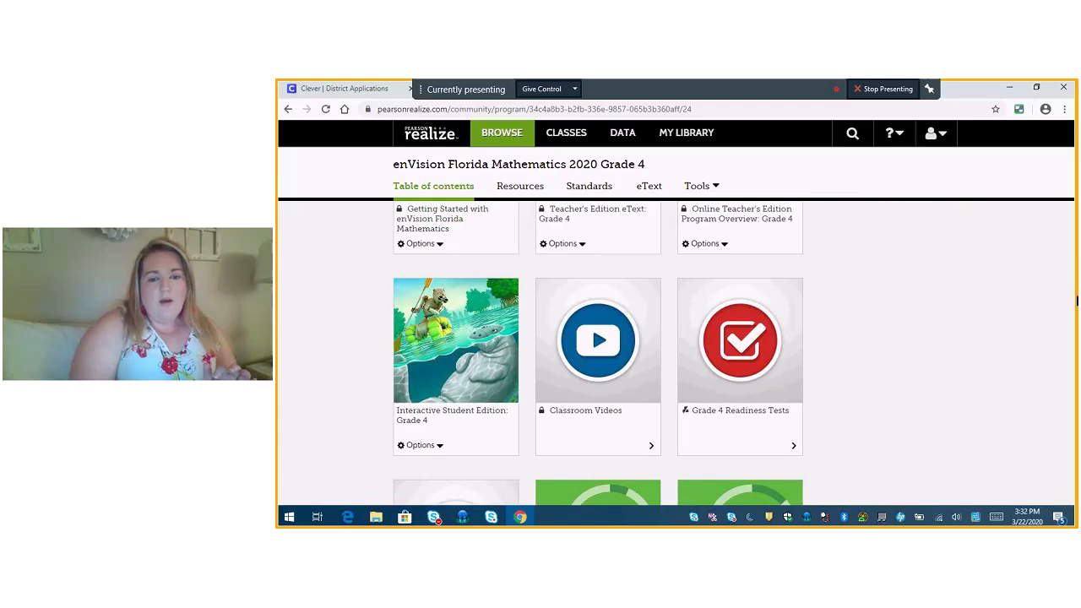
{"action": "scroll", "scroll_direction": "down", "scroll_amount": 3}
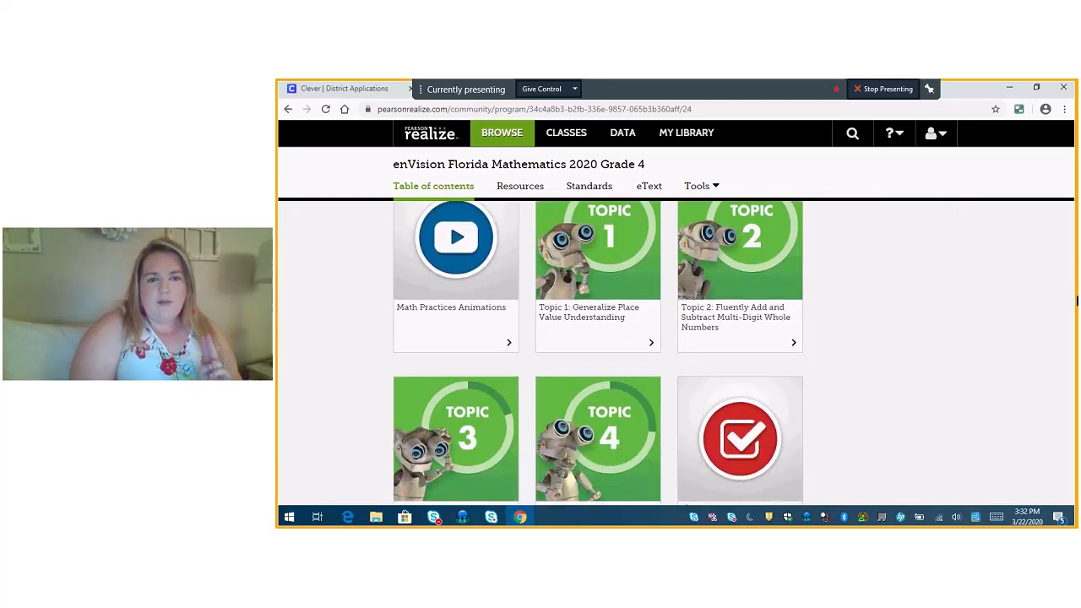
{"action": "scroll", "scroll_direction": "down", "scroll_amount": 3}
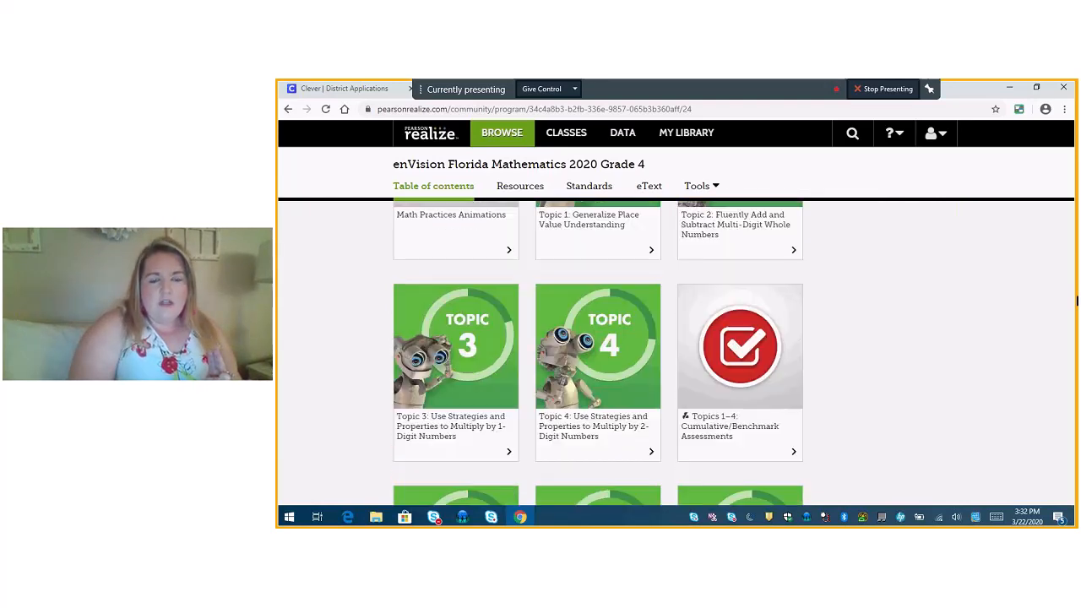
{"action": "scroll", "scroll_direction": "down", "scroll_amount": 3}
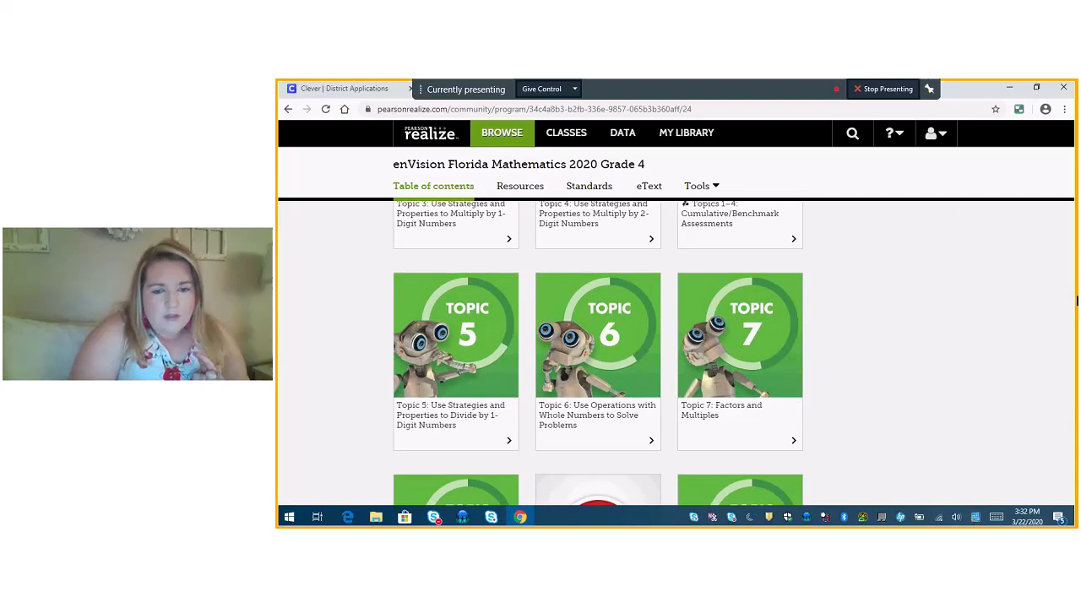
{"action": "scroll", "scroll_direction": "down", "scroll_amount": 3}
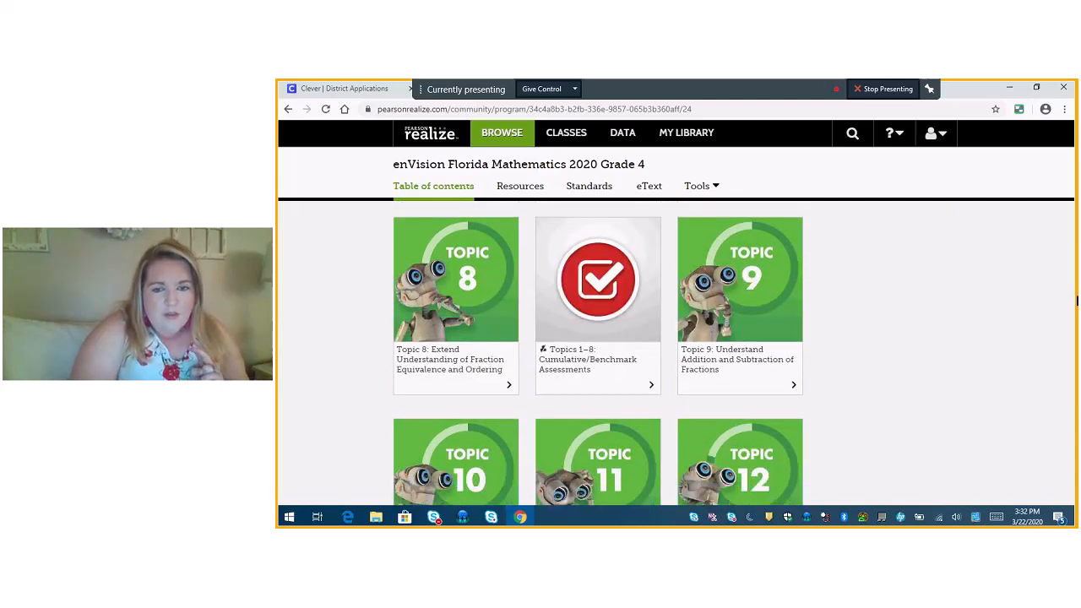
{"action": "scroll", "scroll_direction": "down", "scroll_amount": 3}
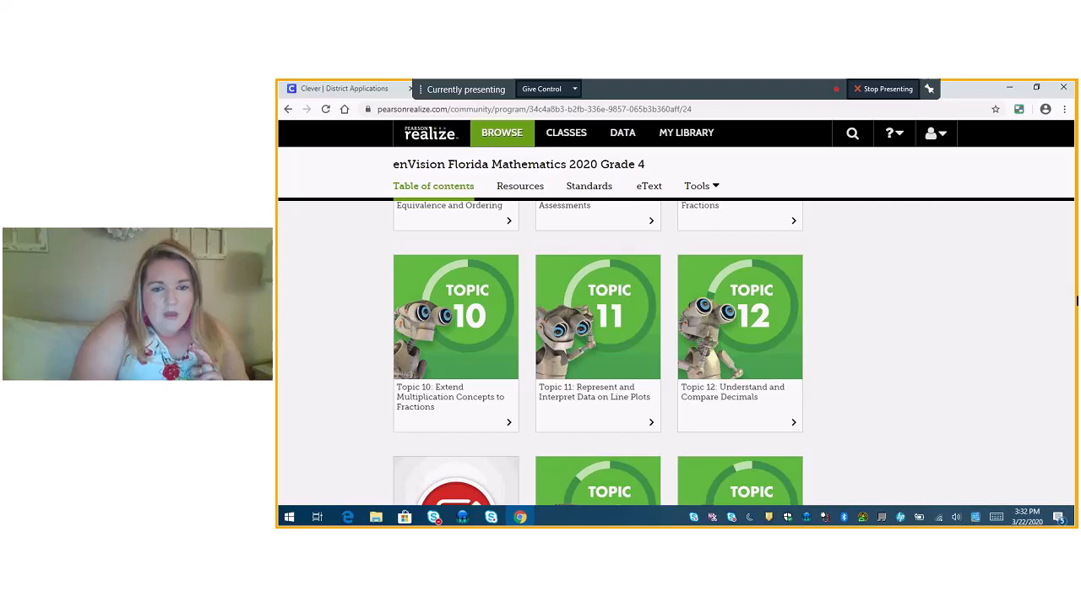
{"action": "scroll", "scroll_direction": "down", "scroll_amount": 3}
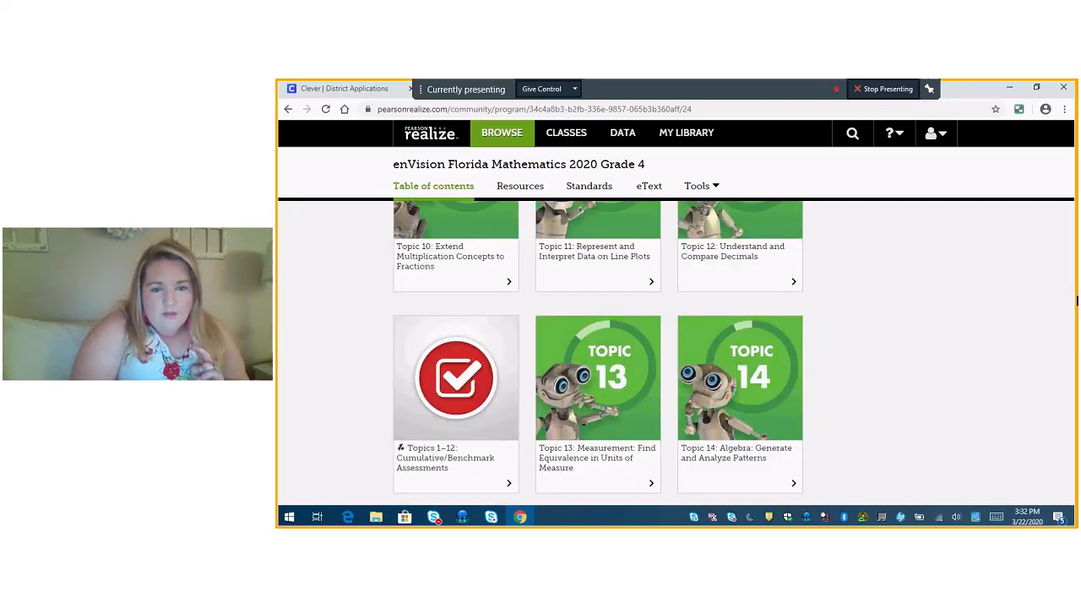
{"action": "scroll", "scroll_direction": "down", "scroll_amount": 3}
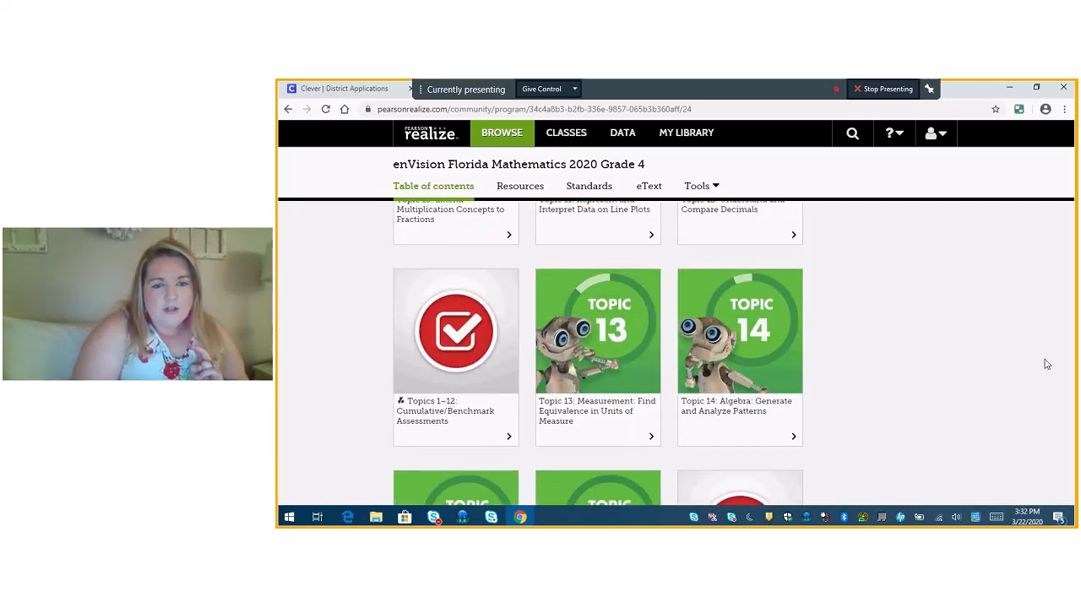
{"action": "mouse_move", "coordinate": [579, 338]}
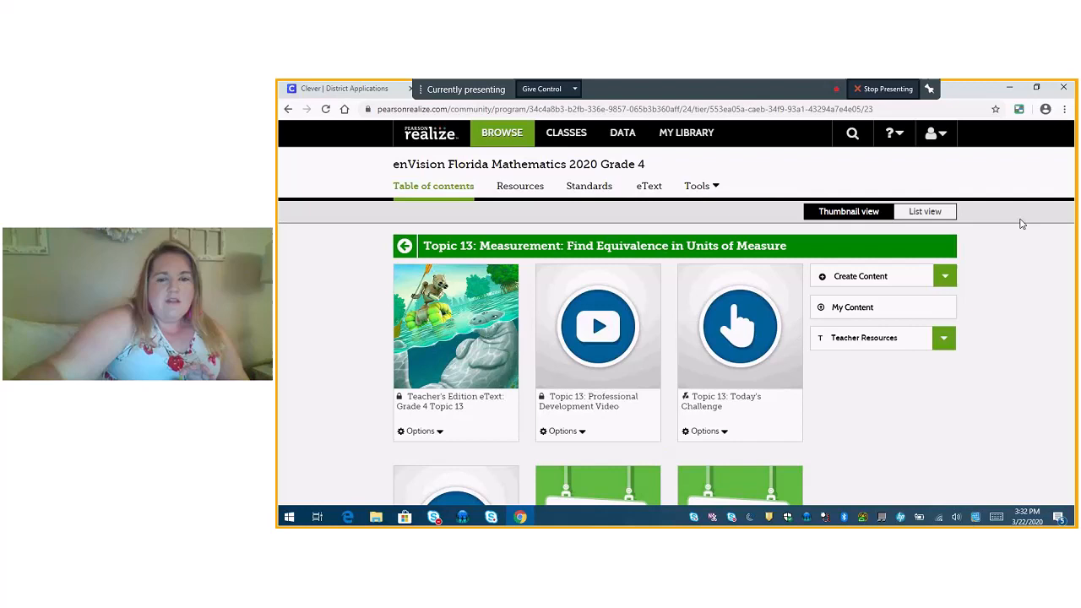
- Scroll Topic 13: Measurement's page to its Lesson 13-1 and 13-2 tiles
{"action": "scroll", "scroll_direction": "down", "scroll_amount": 3}
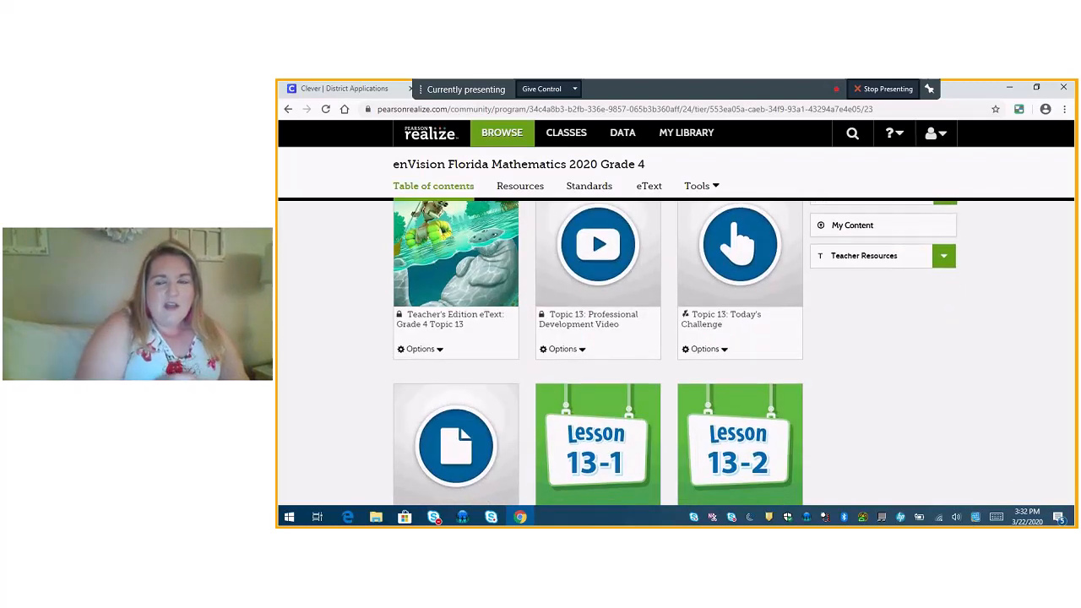
{"action": "scroll", "scroll_direction": "down", "scroll_amount": 3}
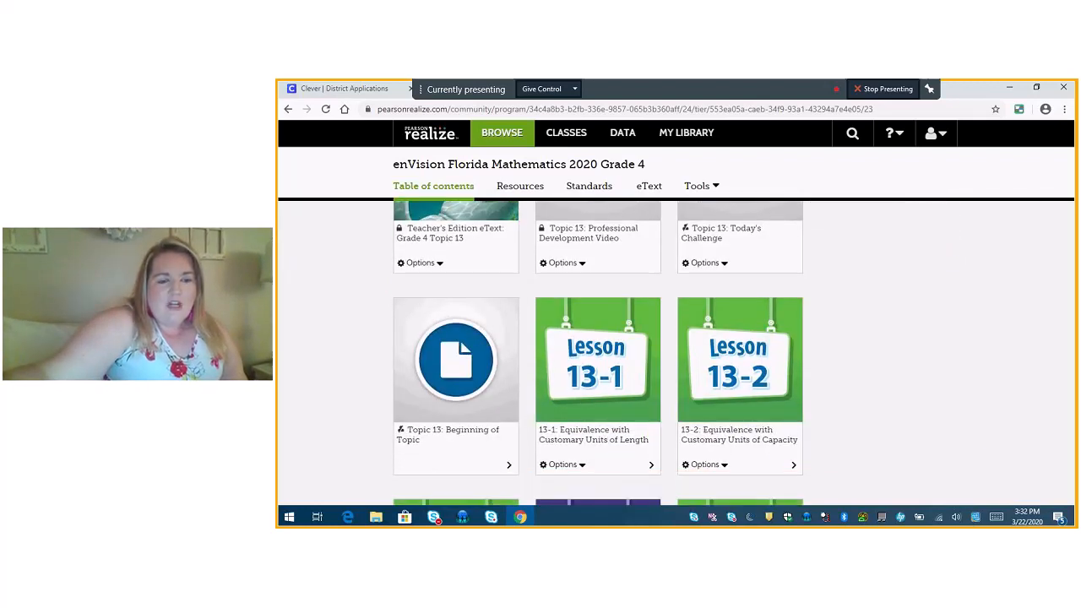
{"action": "scroll", "scroll_direction": "up", "scroll_amount": 3}
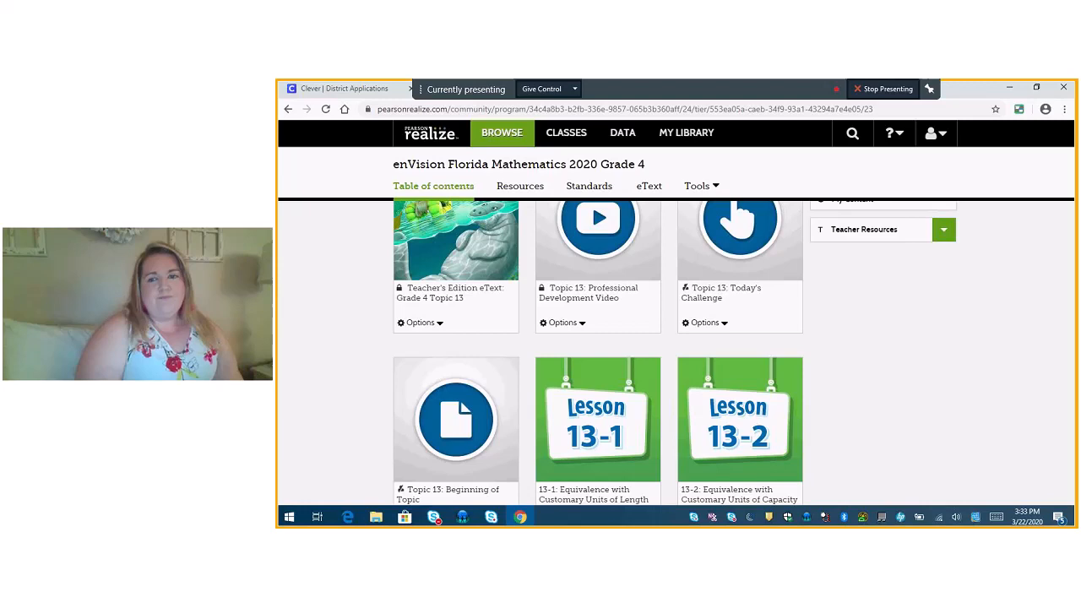
{"action": "scroll", "scroll_direction": "up", "scroll_amount": 3}
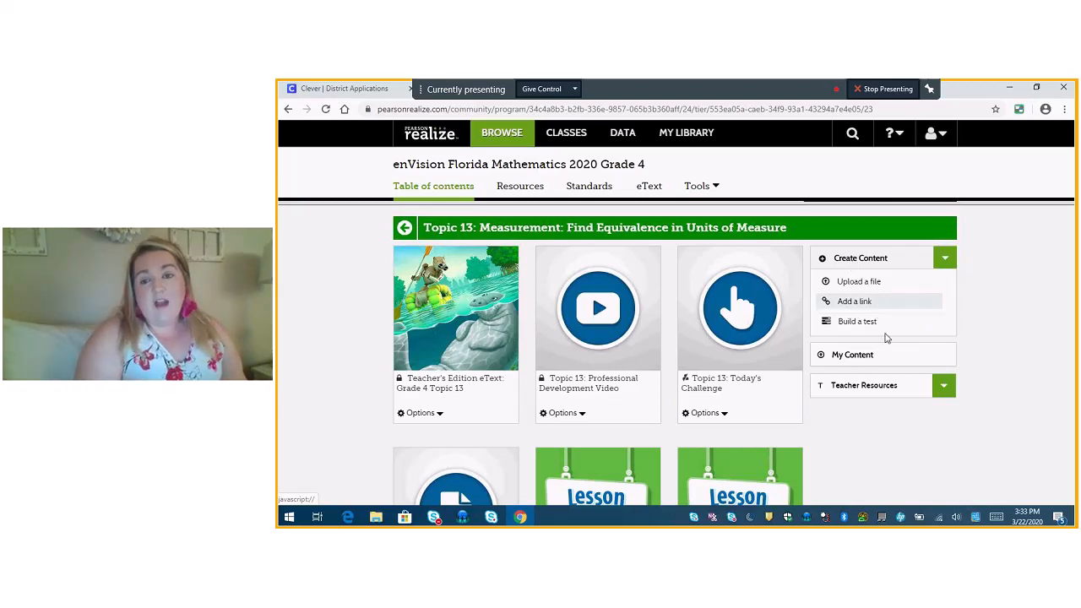
{"action": "mouse_move", "coordinate": [978, 271]}
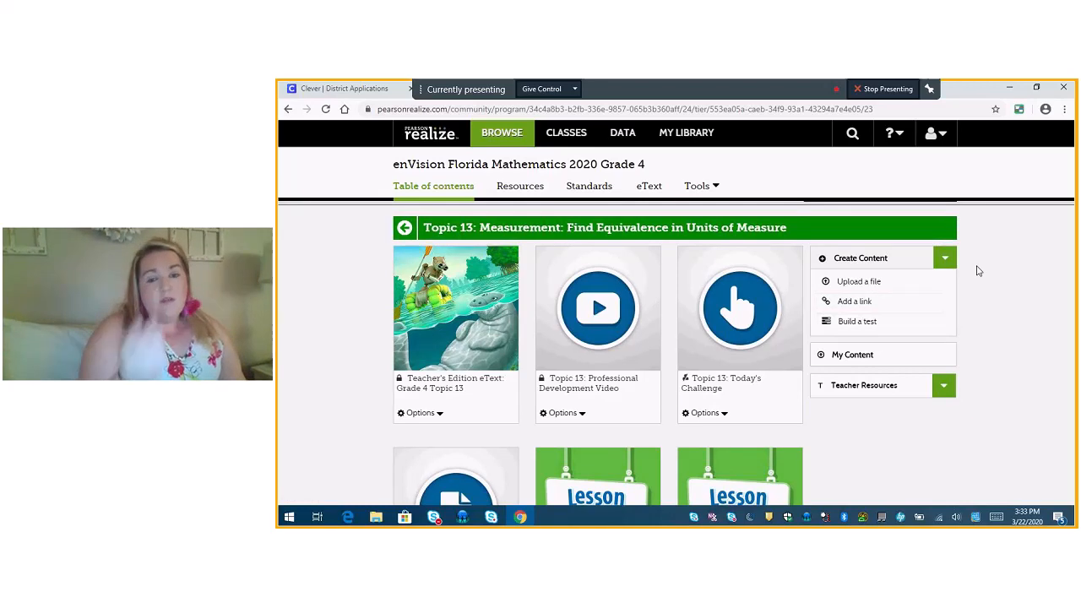
{"action": "mouse_move", "coordinate": [1003, 277]}
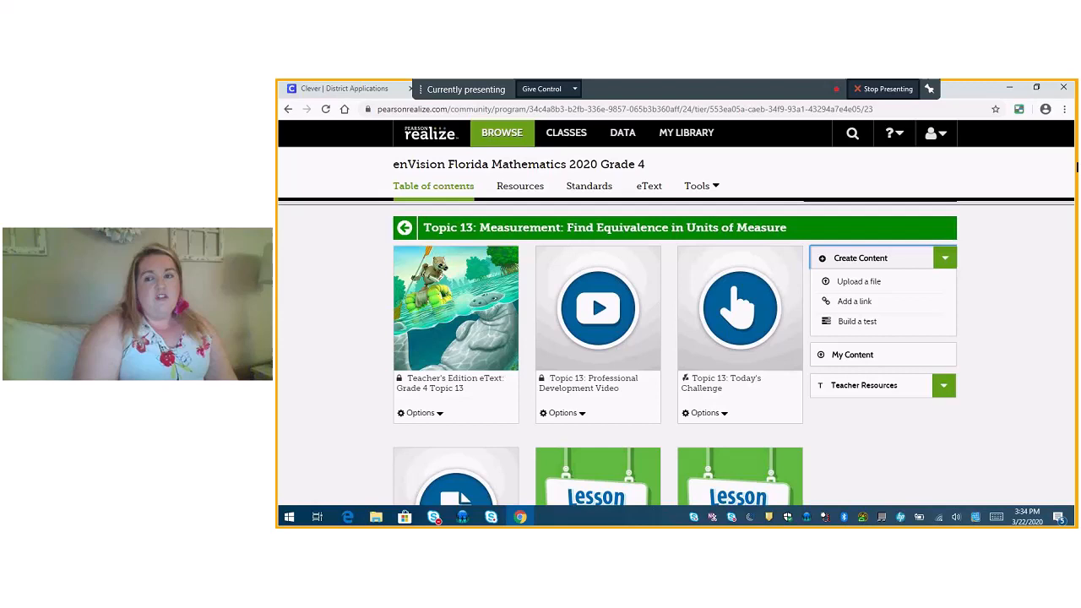
- Scroll Topic 13's page with Upload a file, Add a link, Build a test showing
{"action": "scroll", "scroll_direction": "down", "scroll_amount": 3}
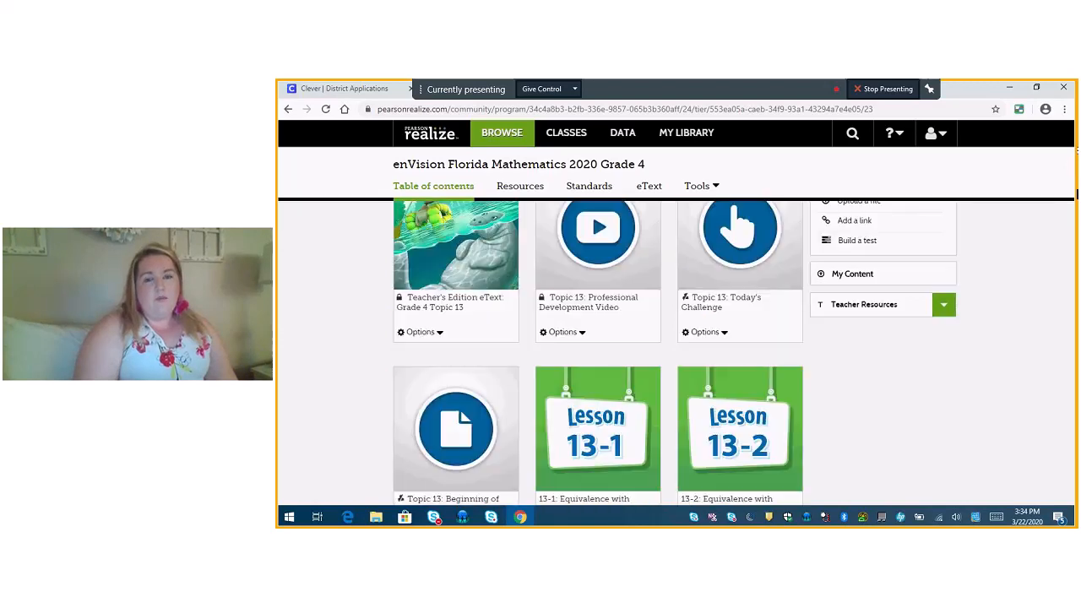
- Open the Lesson 13-1: Equivalence with Customary Units of Length tile
{"action": "scroll", "scroll_direction": "down", "scroll_amount": 3}
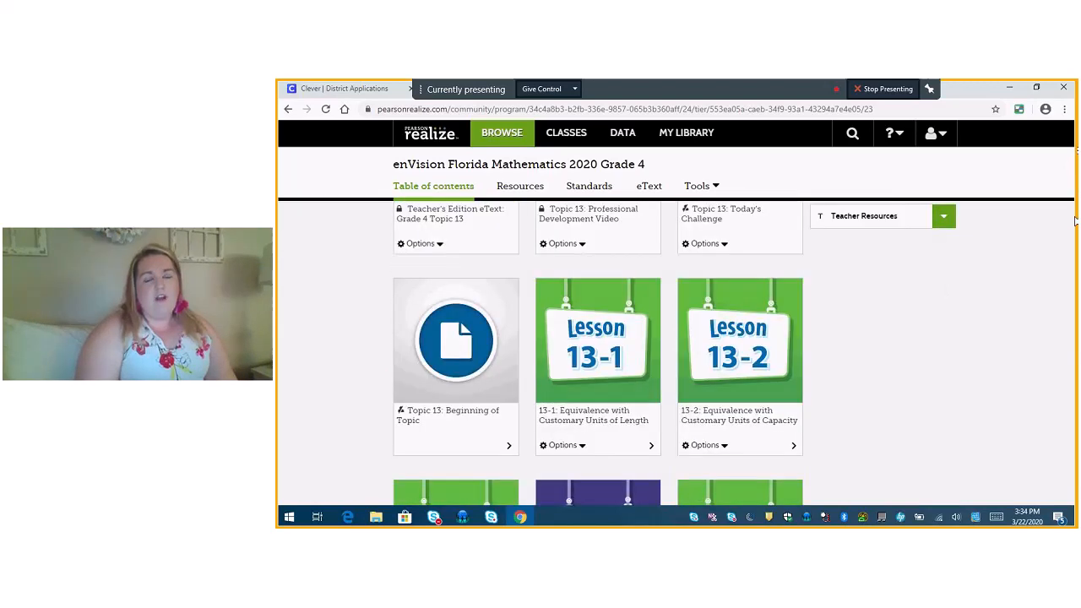
{"action": "scroll", "scroll_direction": "down", "scroll_amount": 3}
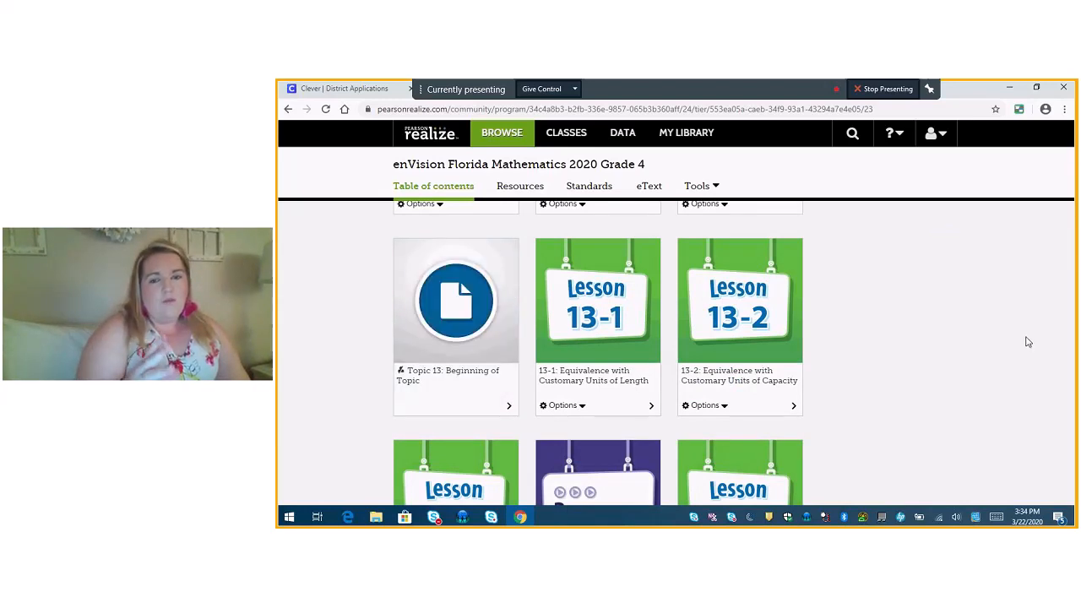
{"action": "mouse_move", "coordinate": [631, 322]}
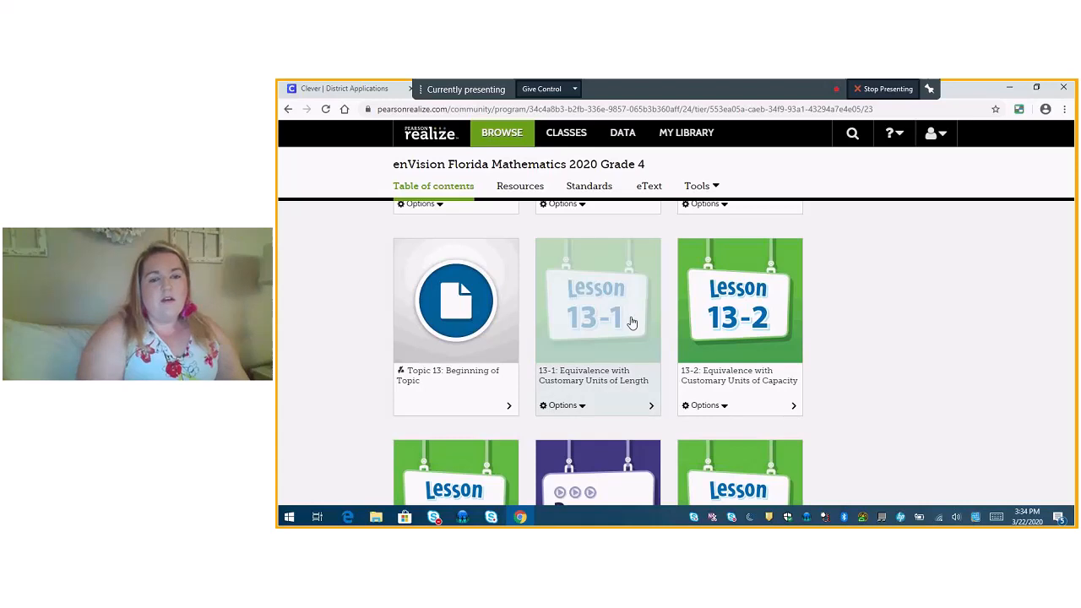
{"action": "left_click", "coordinate": [597, 300]}
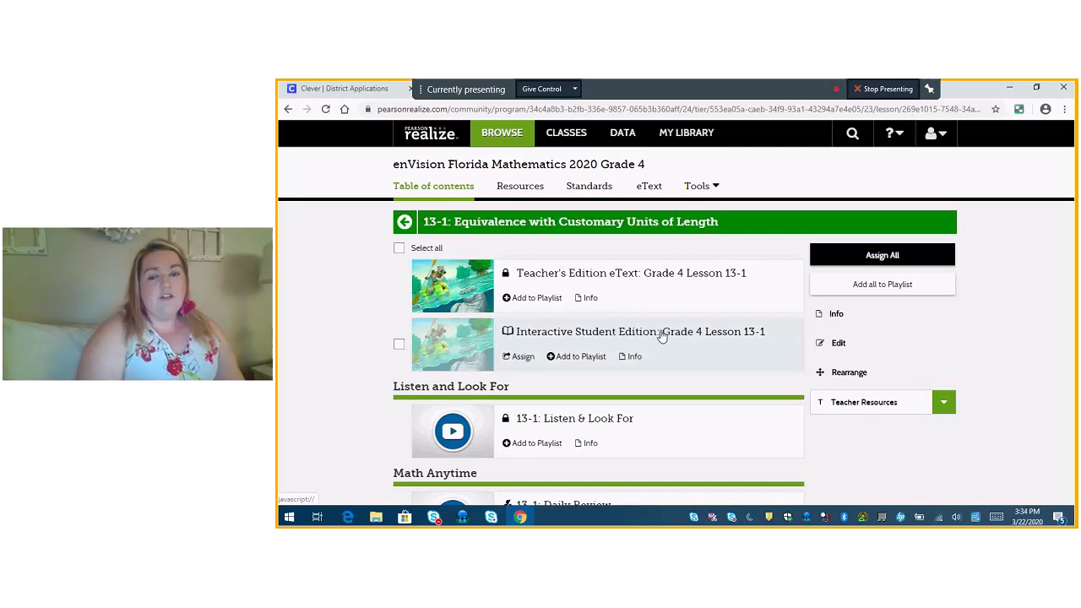
{"action": "mouse_move", "coordinate": [728, 360]}
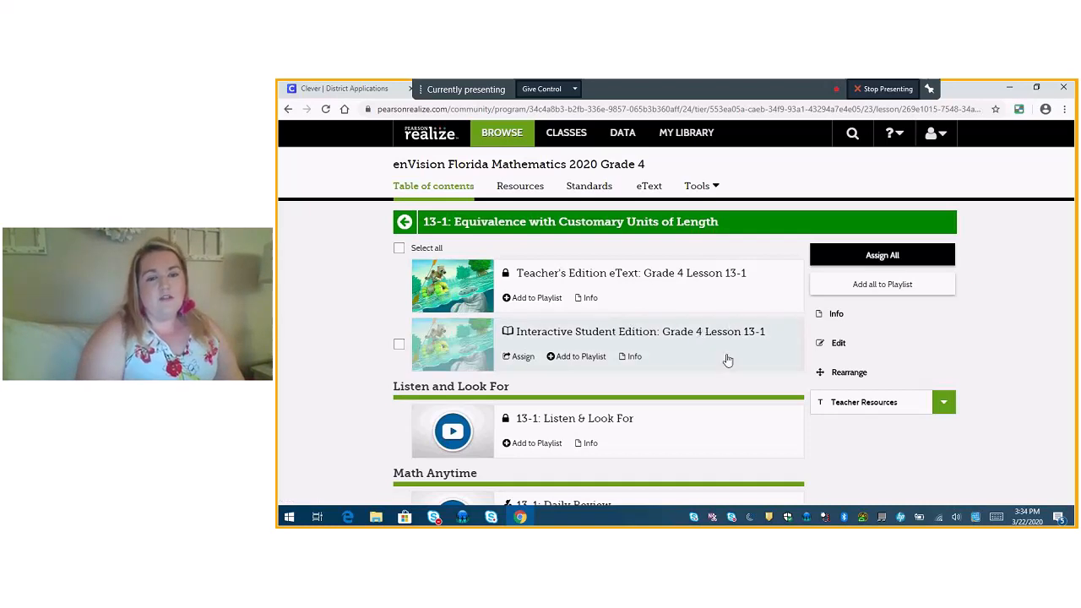
{"action": "mouse_move", "coordinate": [1049, 293]}
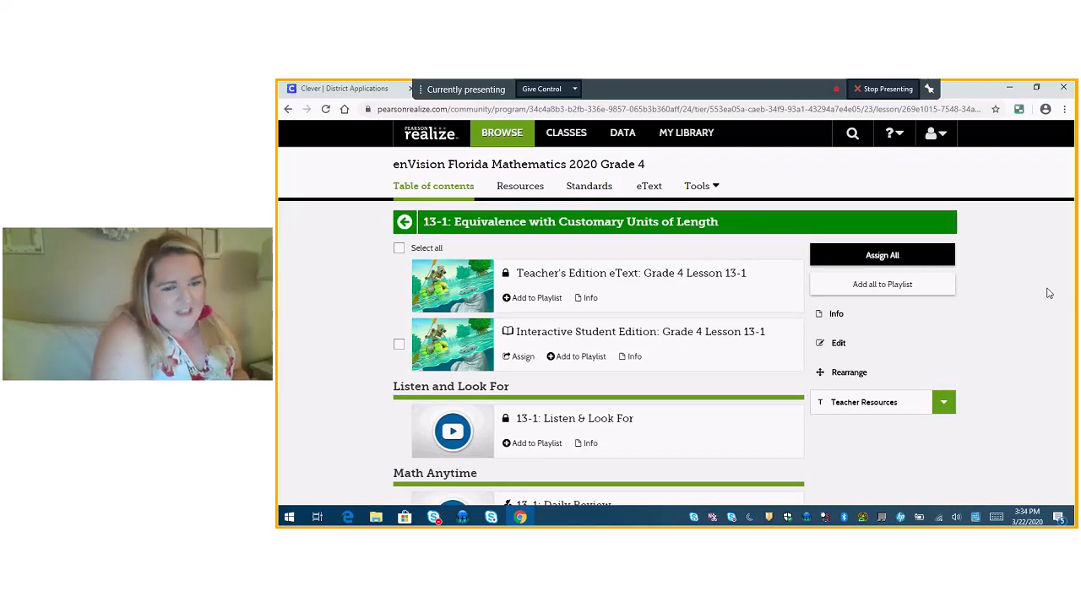
- Scroll Lesson 13-1's resources and mark 13-1: Visual Learning for assigning
{"action": "scroll", "scroll_direction": "down", "scroll_amount": 3}
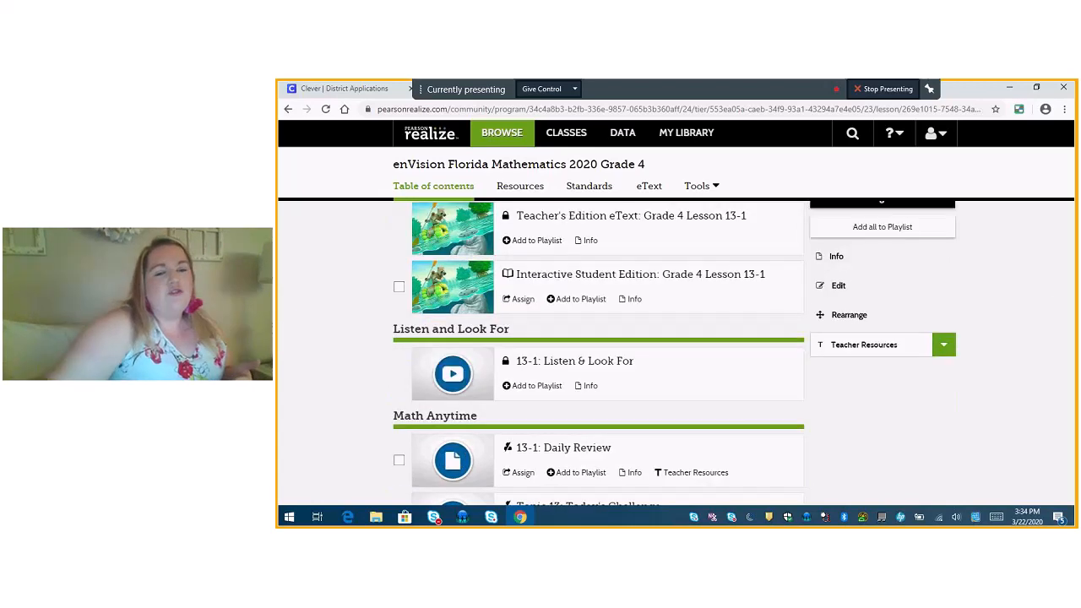
{"action": "scroll", "scroll_direction": "down", "scroll_amount": 3}
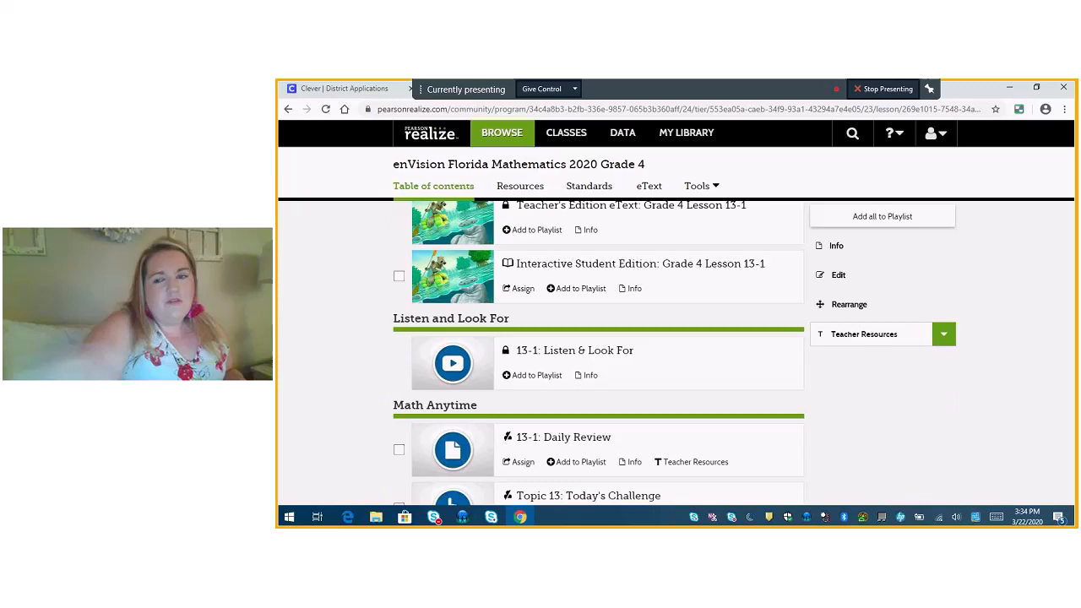
{"action": "scroll", "scroll_direction": "down", "scroll_amount": 3}
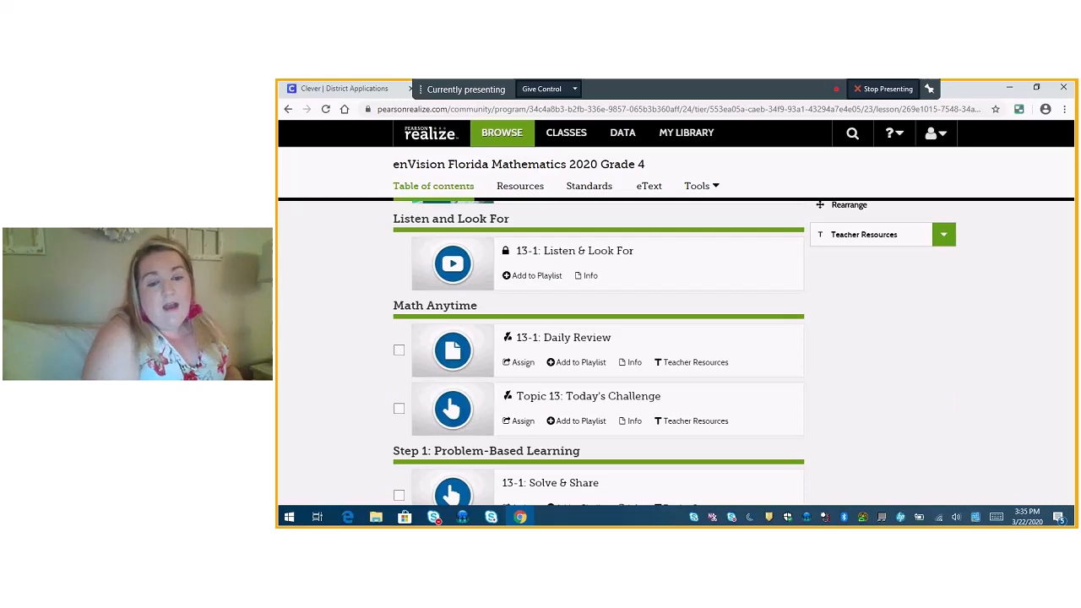
{"action": "scroll", "scroll_direction": "down", "scroll_amount": 3}
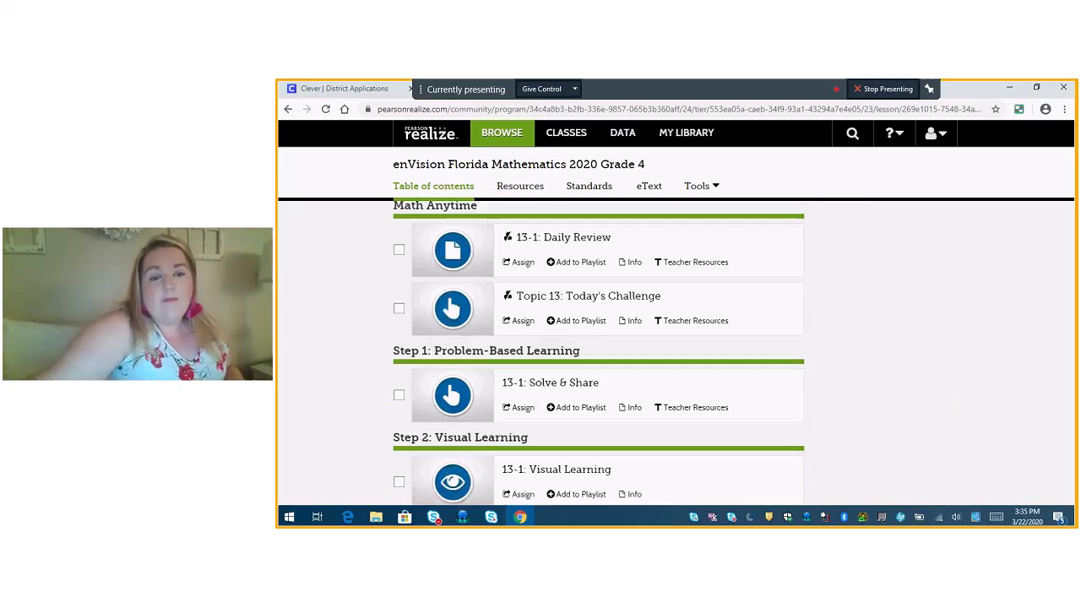
{"action": "scroll", "scroll_direction": "down", "scroll_amount": 3}
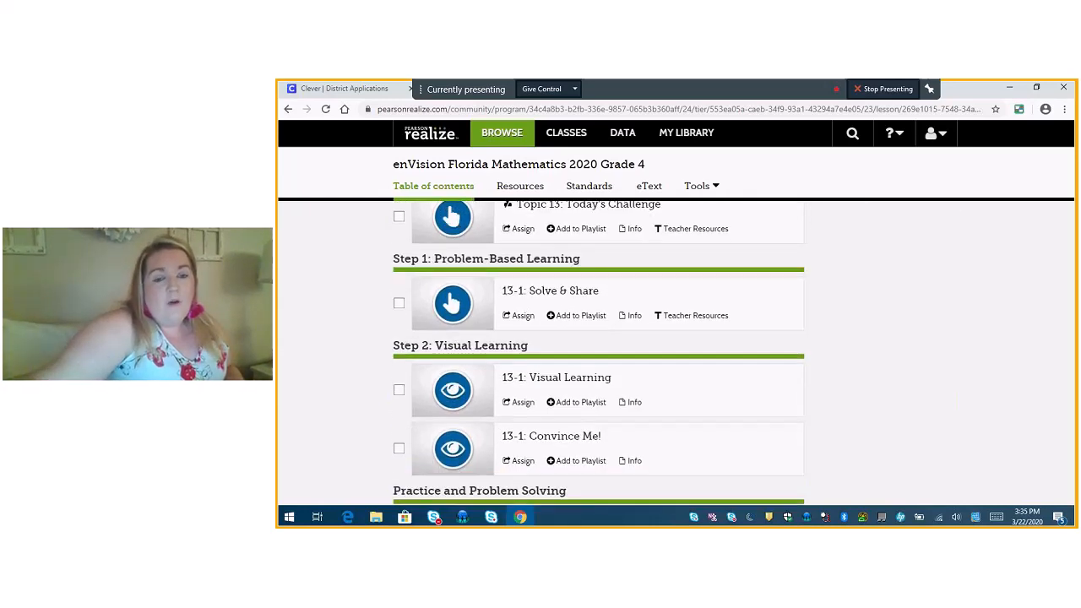
{"action": "scroll", "scroll_direction": "down", "scroll_amount": 3}
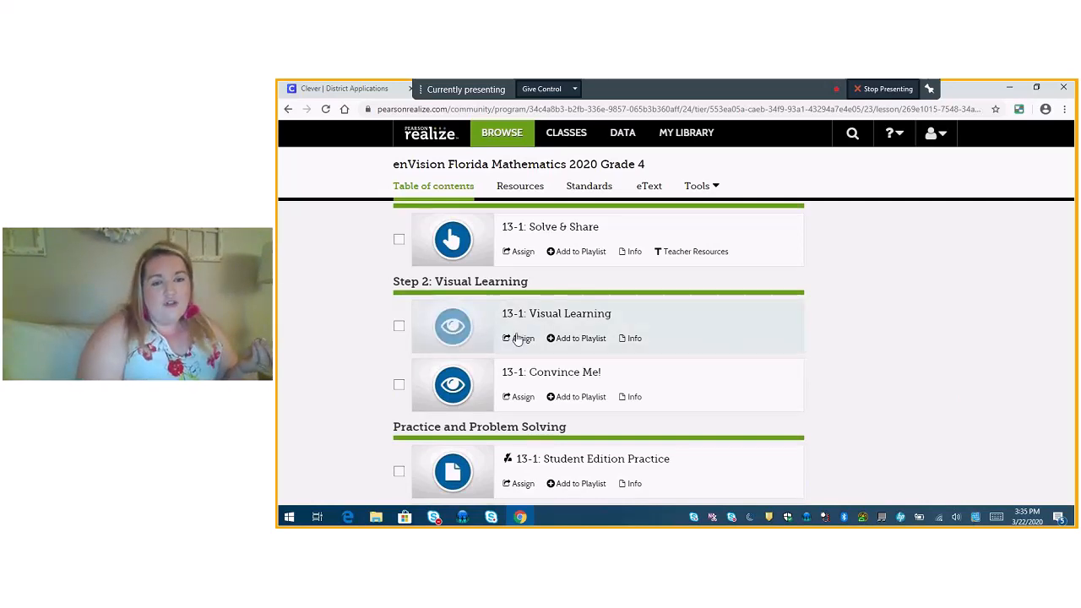
{"action": "left_click", "coordinate": [398, 326]}
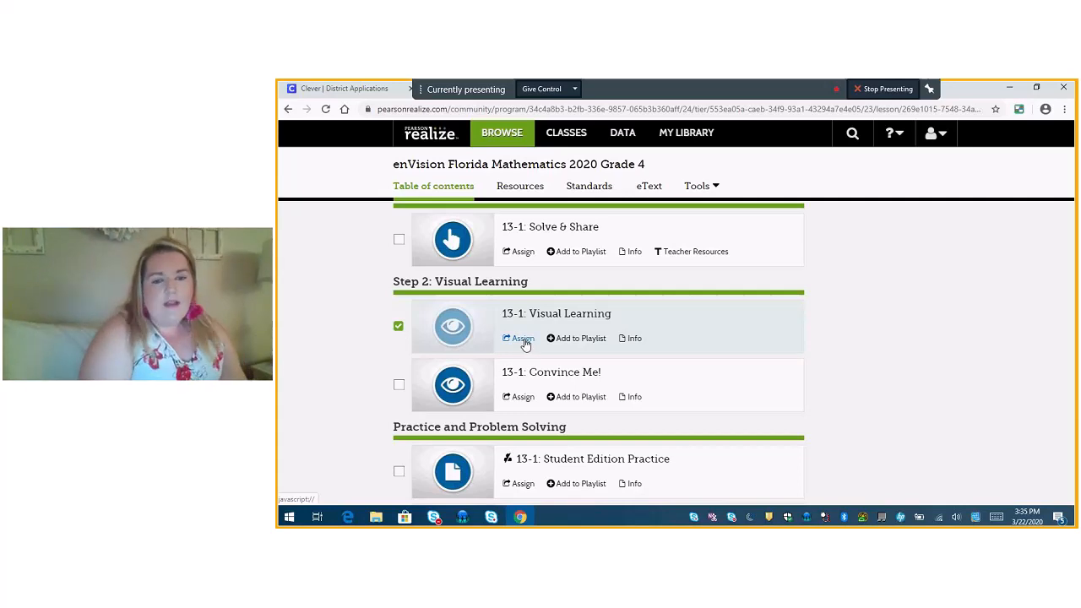
- Assign 13-1: Visual Learning, starting 03/23/2020 and due 03/24/2020
{"action": "left_click", "coordinate": [518, 338]}
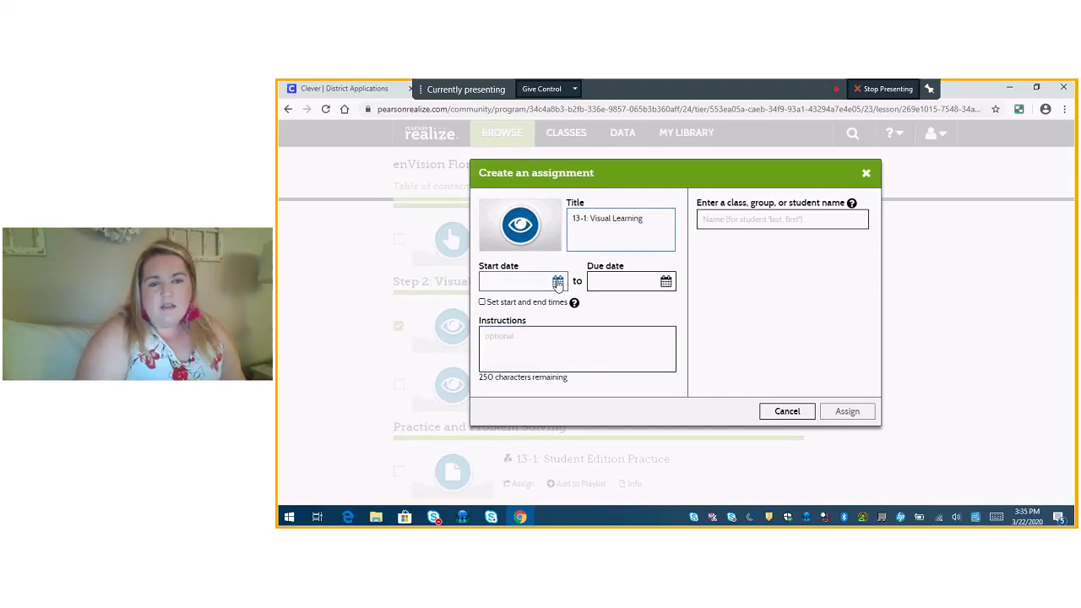
{"action": "left_click", "coordinate": [557, 281]}
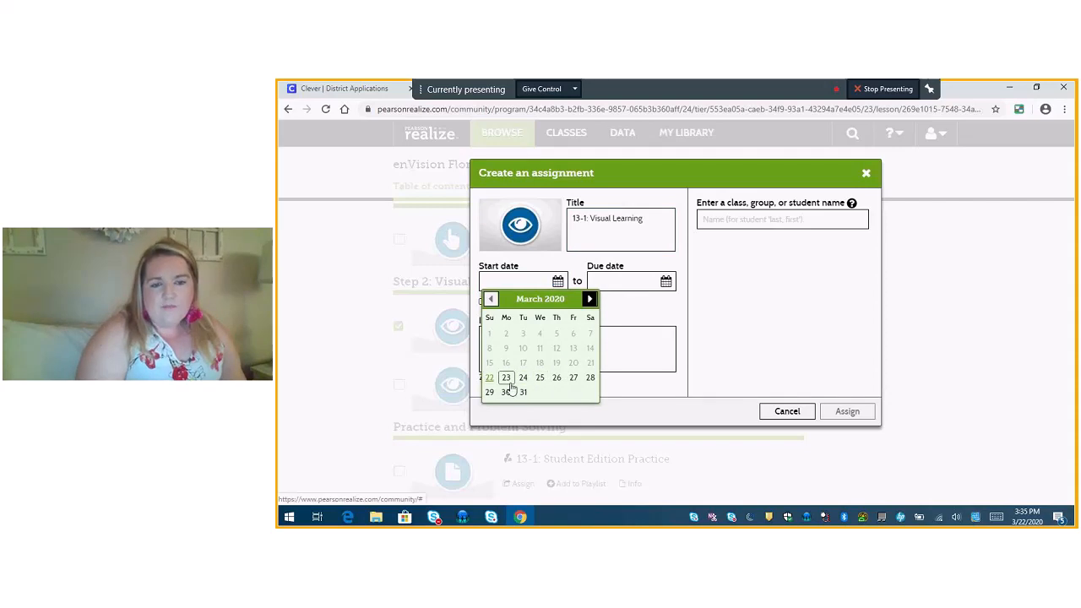
{"action": "left_click", "coordinate": [506, 378]}
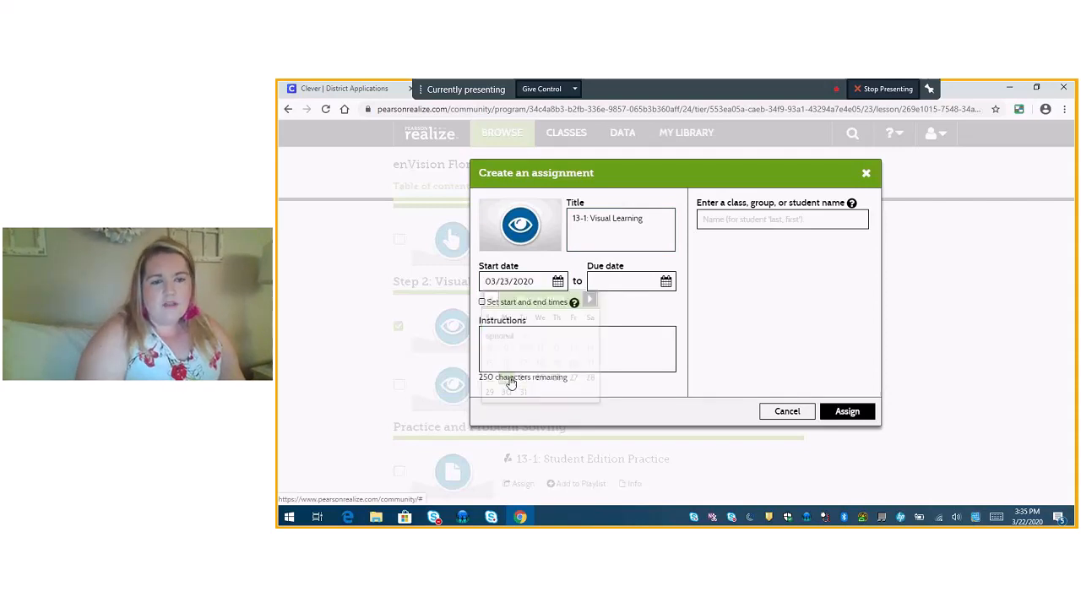
{"action": "left_click", "coordinate": [667, 281]}
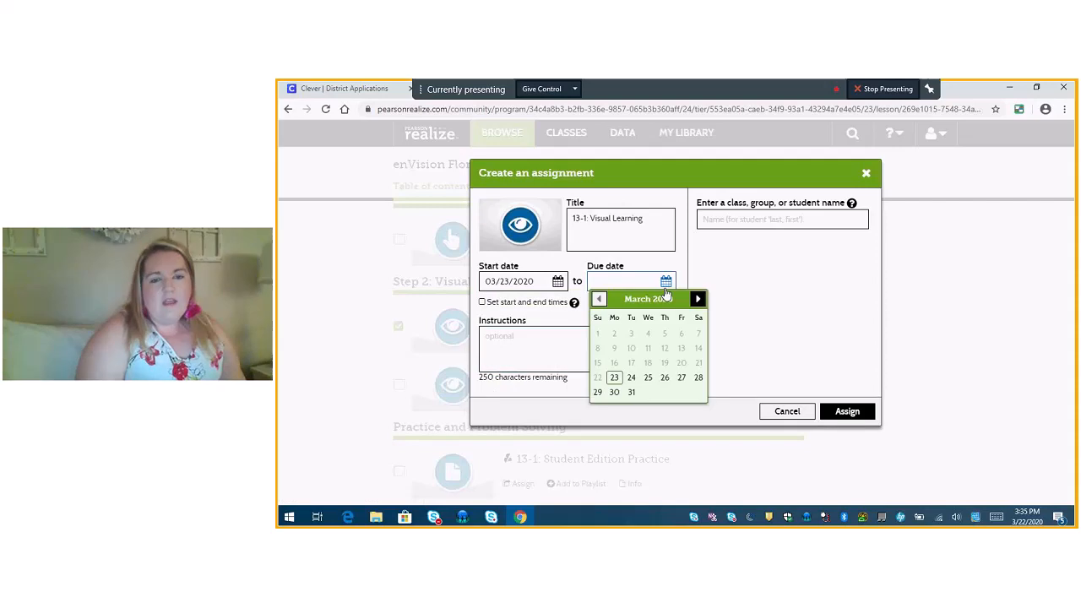
{"action": "mouse_move", "coordinate": [634, 364]}
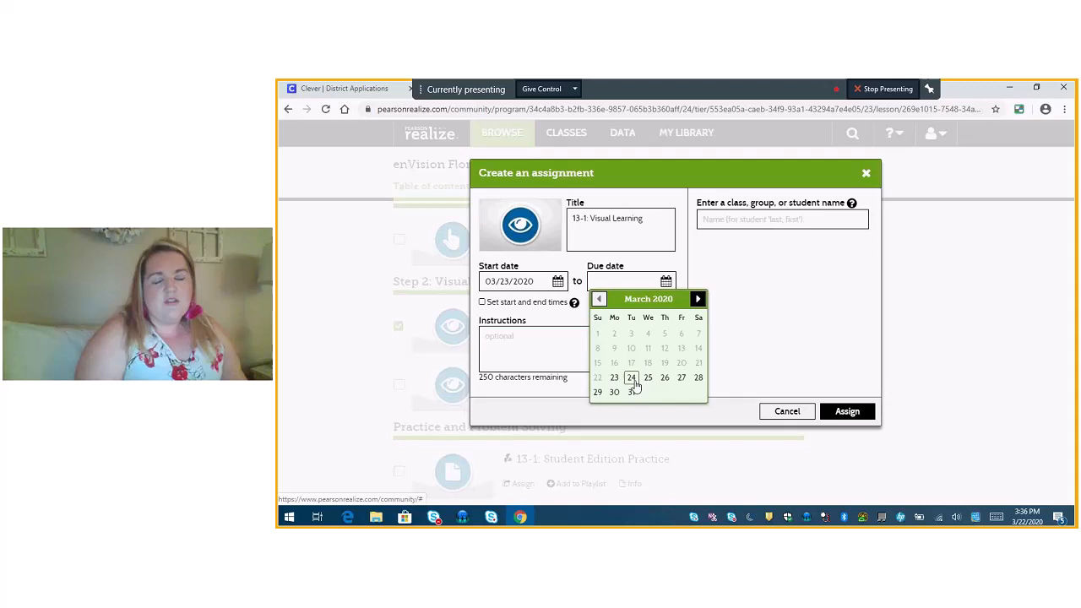
{"action": "left_click", "coordinate": [631, 378]}
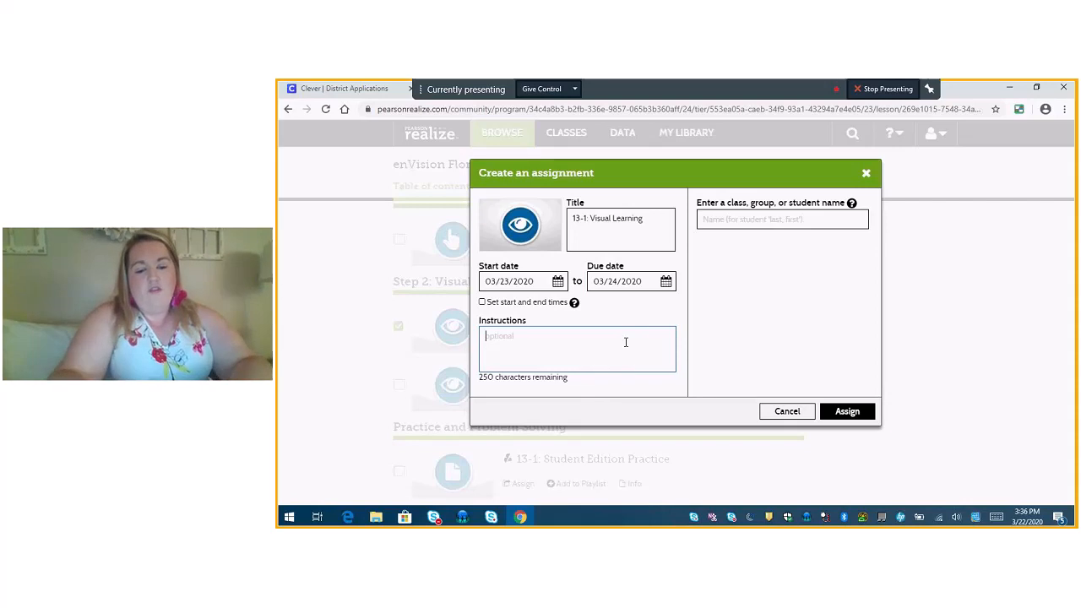
- Enter instructions: 'Students, please watch this video before moving in to your interactive student workbooks.'
{"action": "type", "text": "STud"}
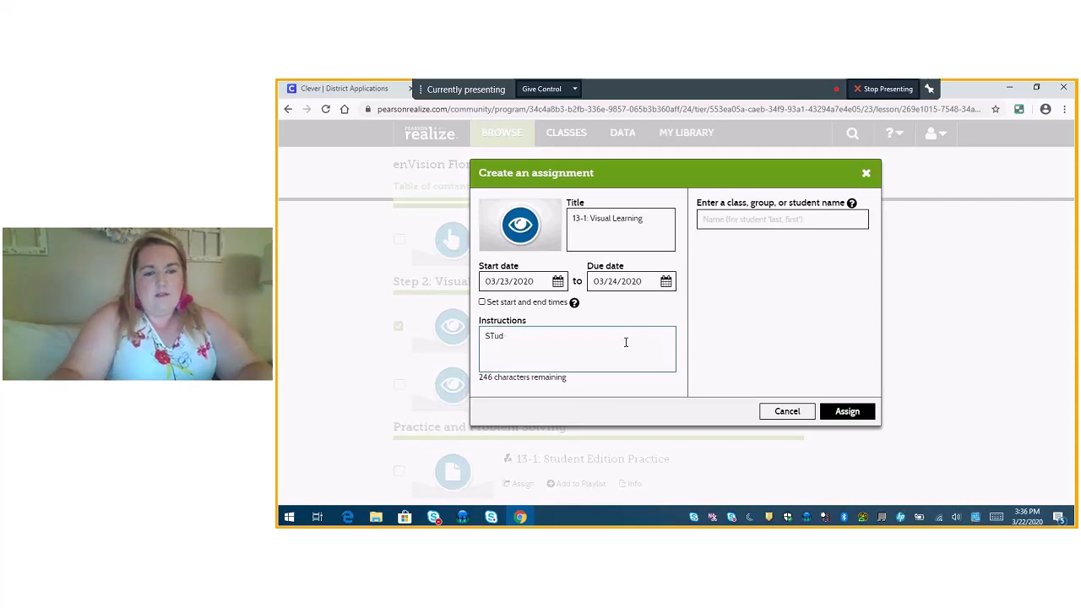
{"action": "type", "text": "Students, please wtah"}
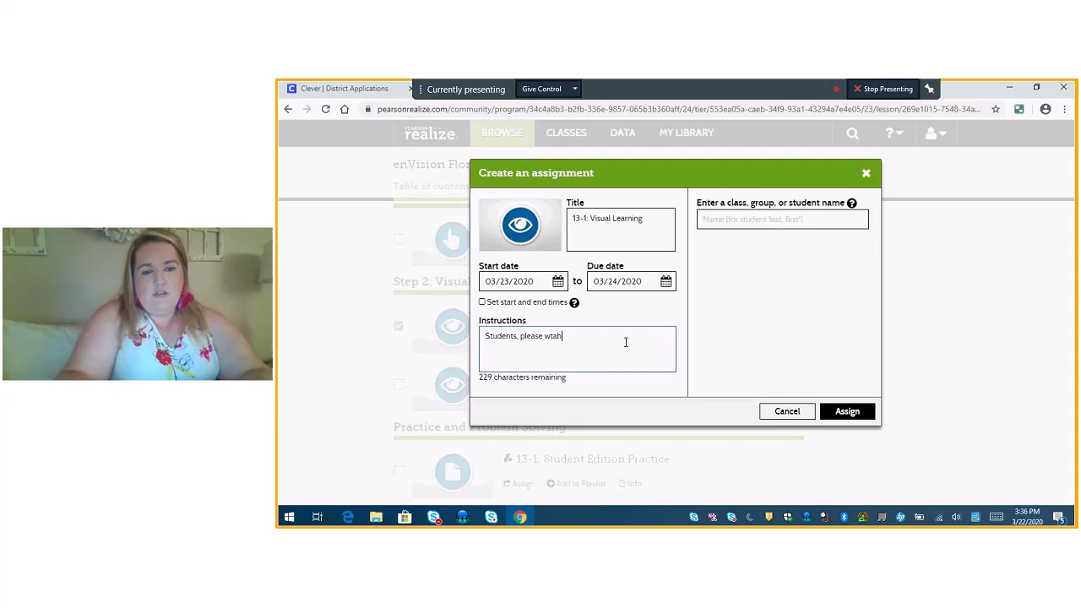
{"action": "type", "text": "atch this"}
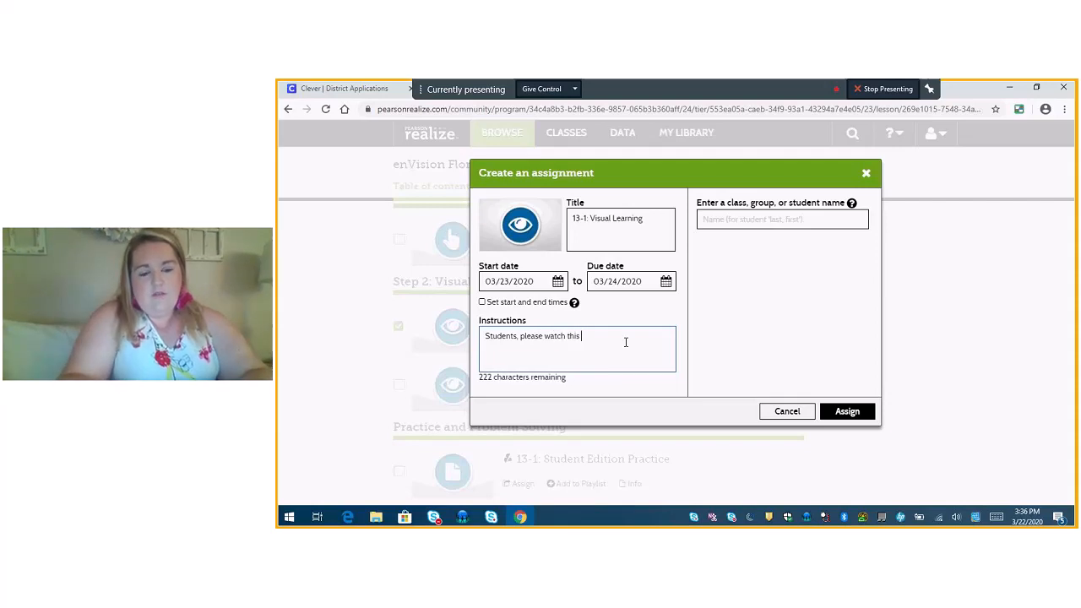
{"action": "type", "text": "video before moving in to your inter"}
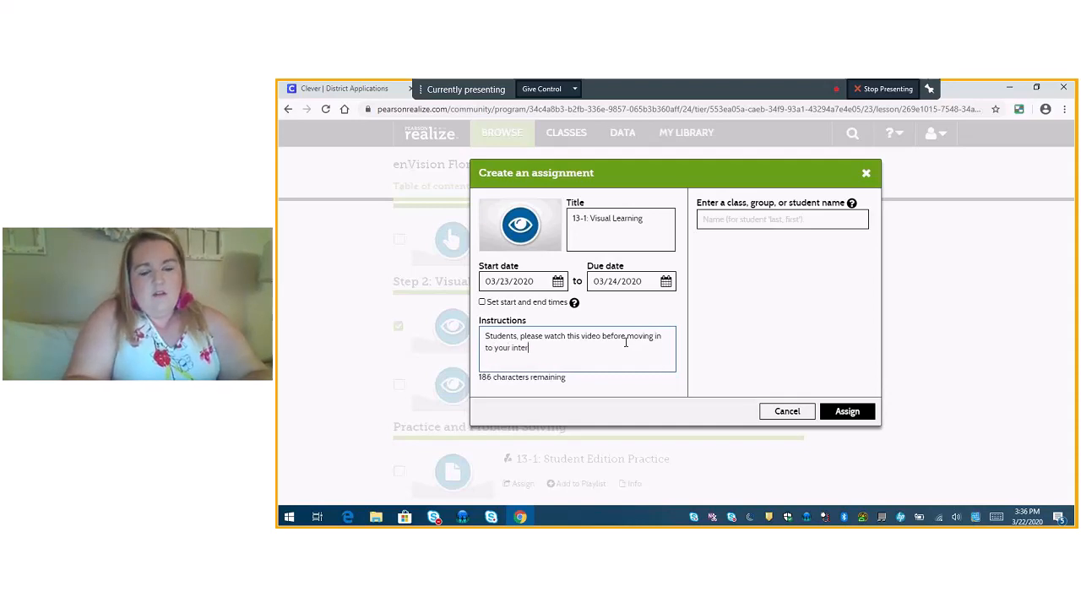
{"action": "type", "text": "active studen"}
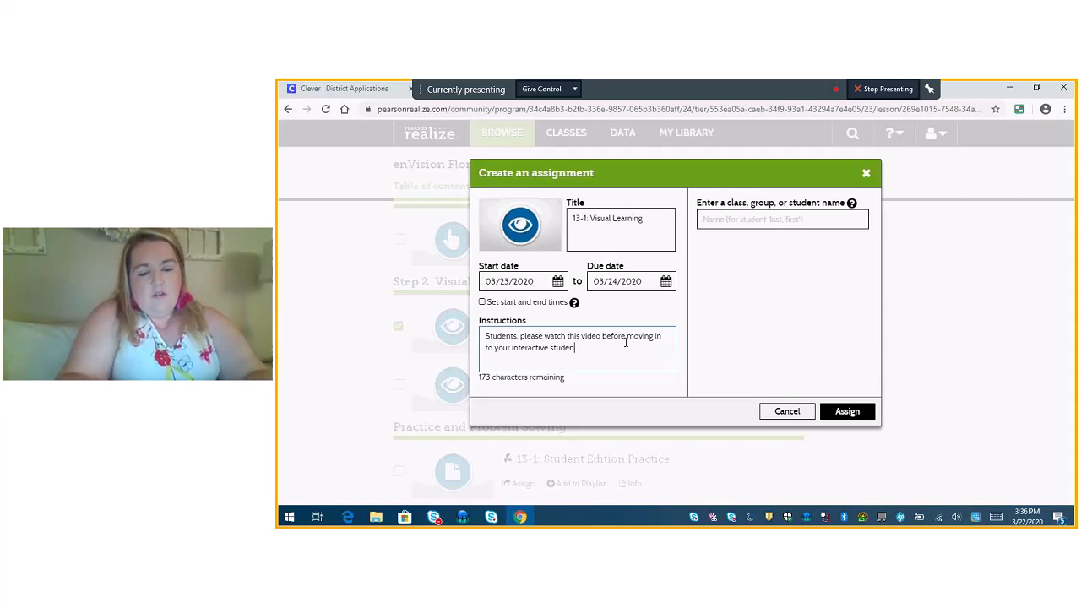
{"action": "type", "text": "workboo"}
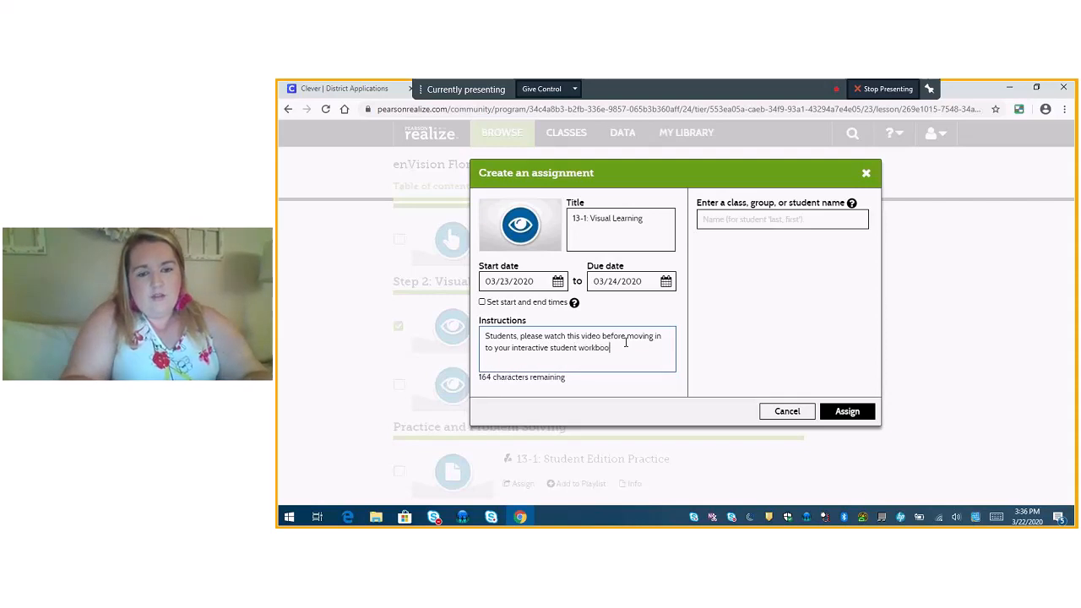
{"action": "type", "text": "ks."}
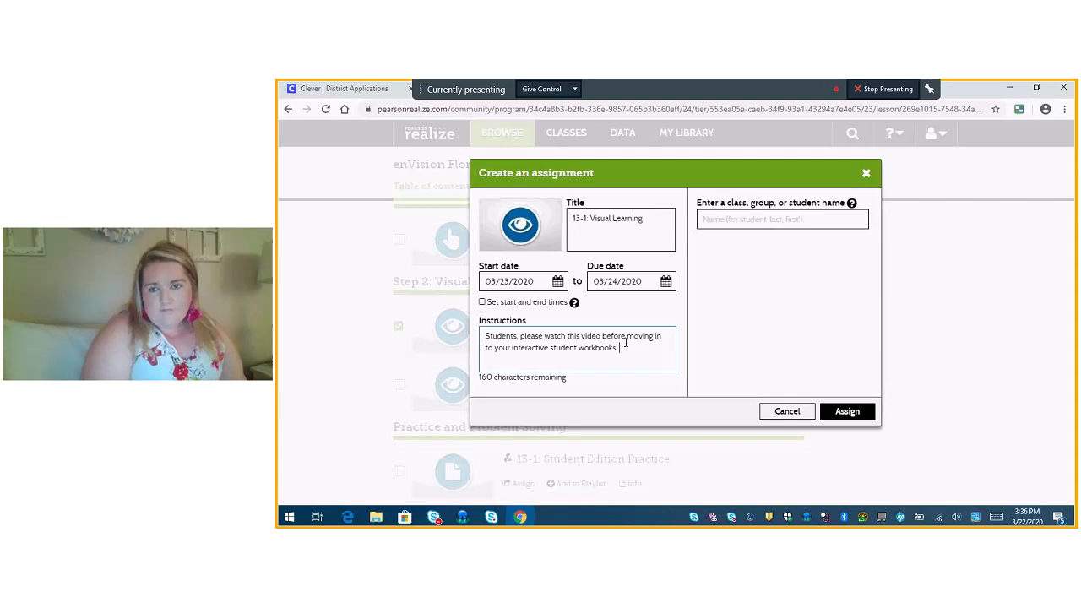
{"action": "left_click", "coordinate": [781, 219]}
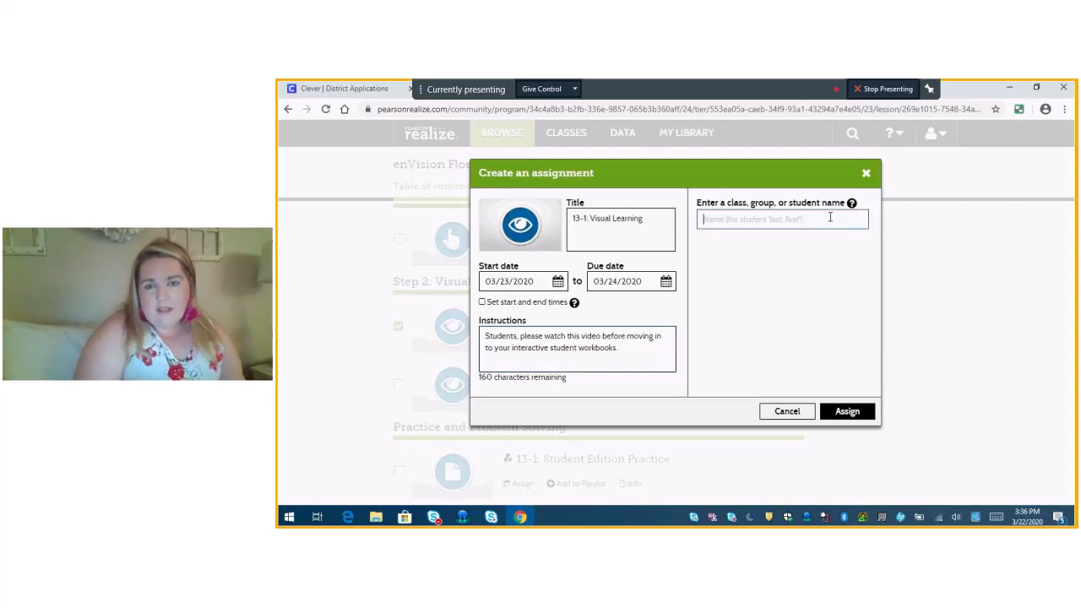
- Search 'ma', add both MATH GR 04 classes as recipients, and assign the lesson
{"action": "type", "text": "m"}
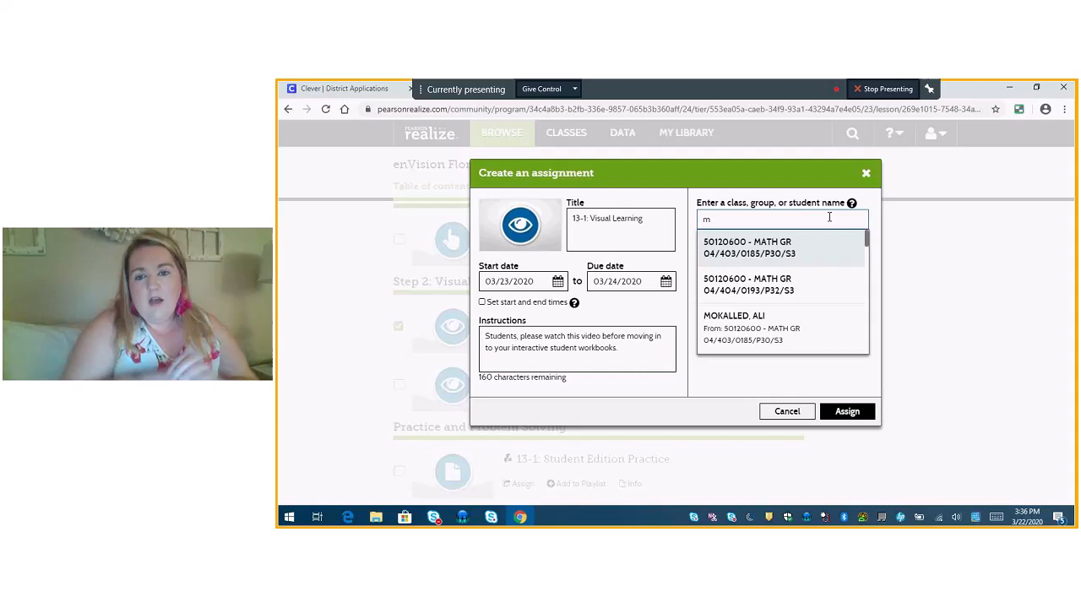
{"action": "type", "text": "a"}
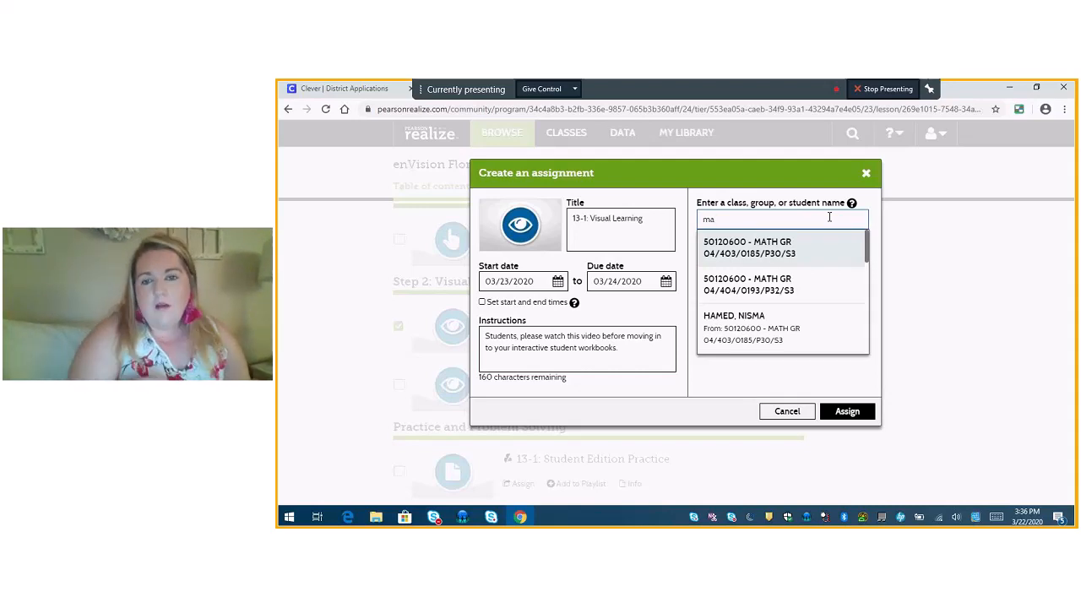
{"action": "left_click", "coordinate": [747, 247]}
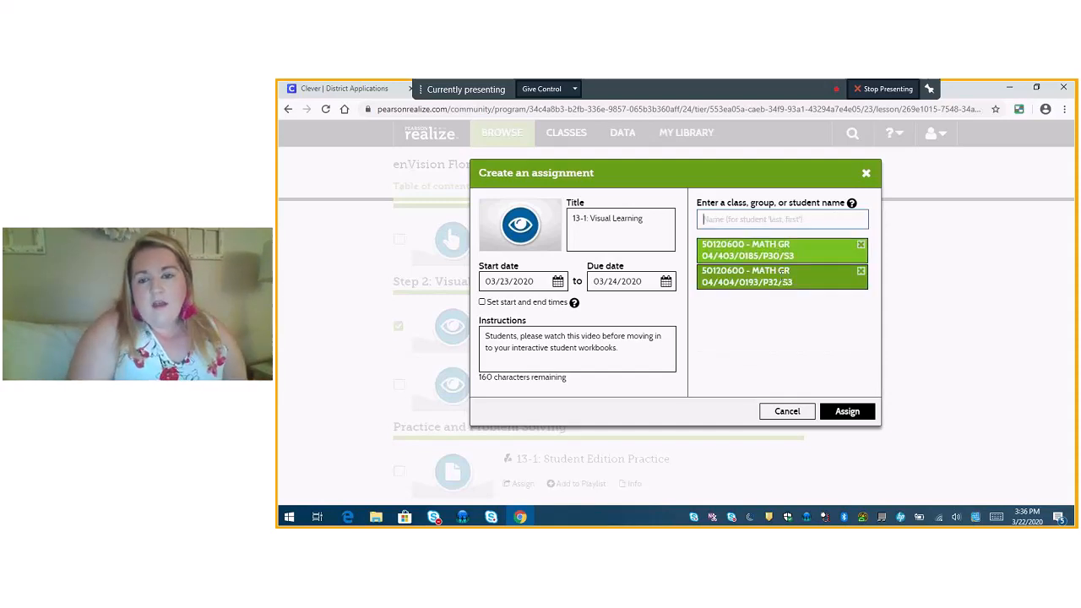
{"action": "left_click", "coordinate": [847, 411]}
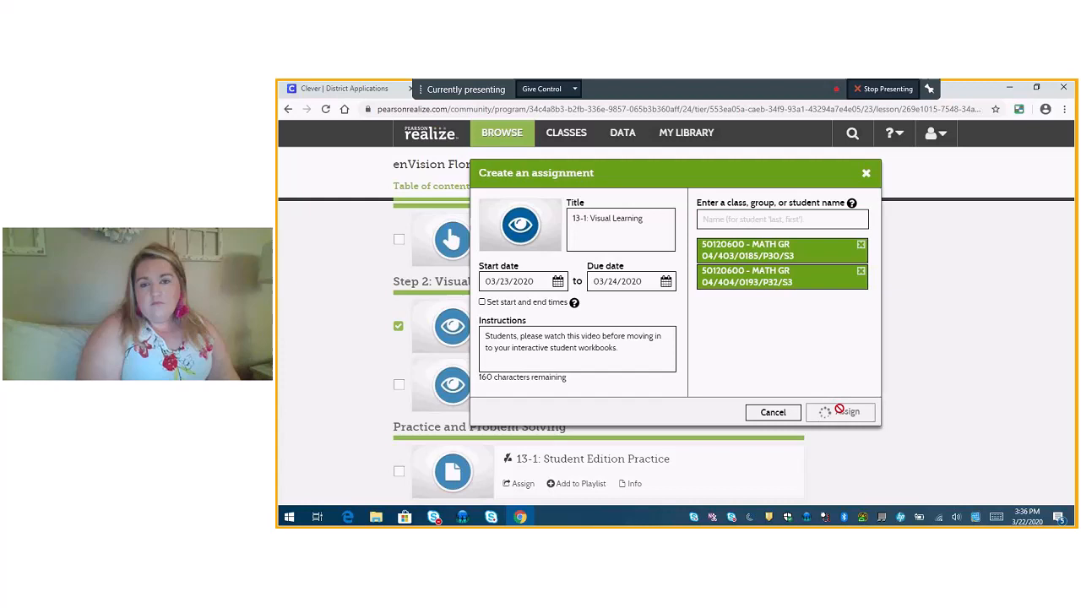
{"action": "left_click", "coordinate": [845, 413]}
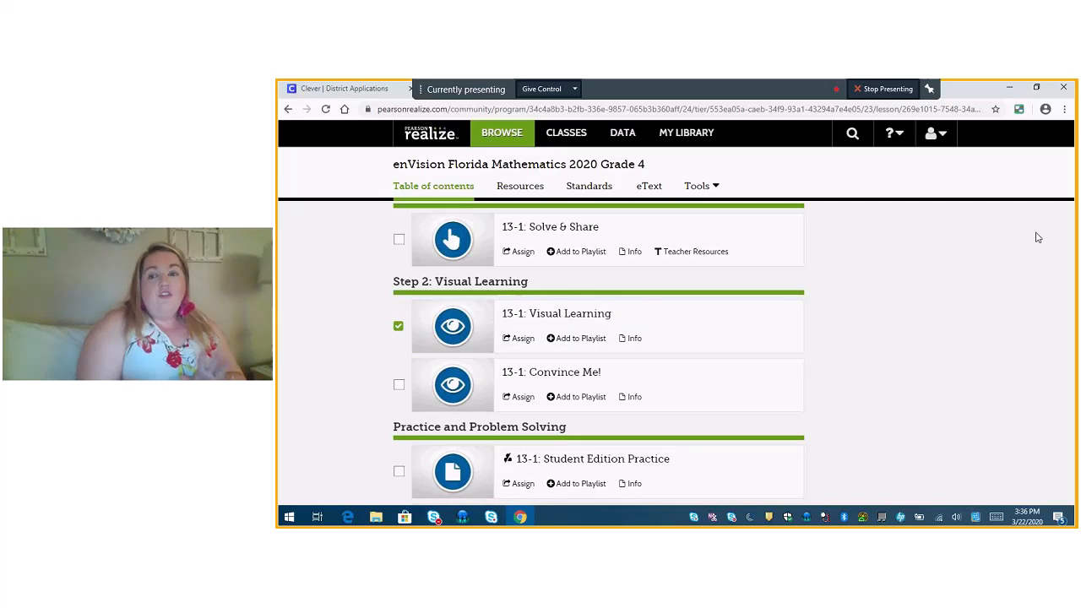
{"action": "scroll", "scroll_direction": "down", "scroll_amount": 3}
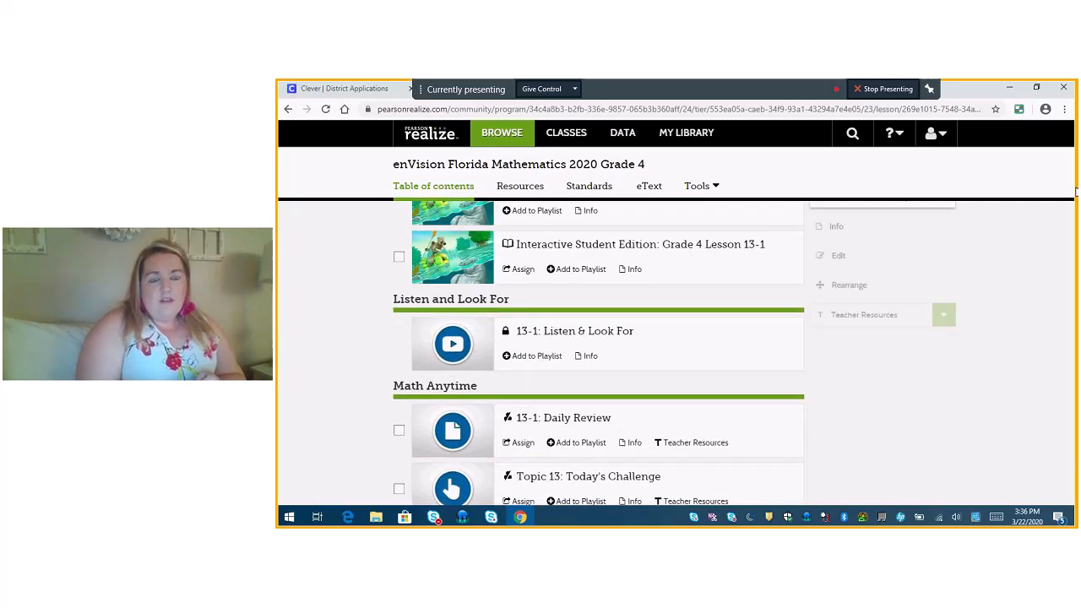
{"action": "scroll", "scroll_direction": "down", "scroll_amount": 3}
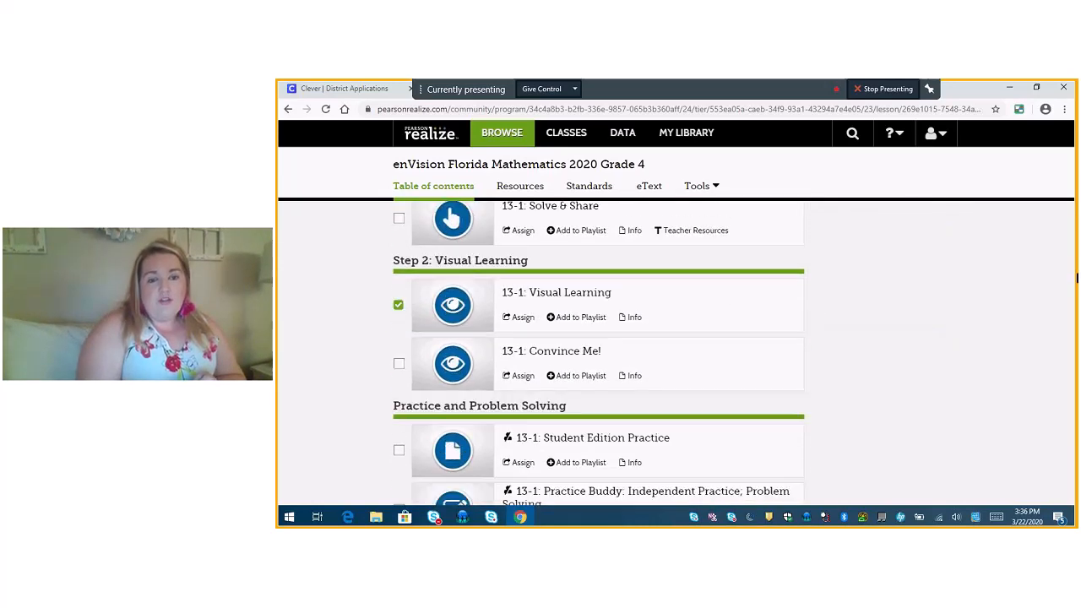
{"action": "scroll", "scroll_direction": "down", "scroll_amount": 3}
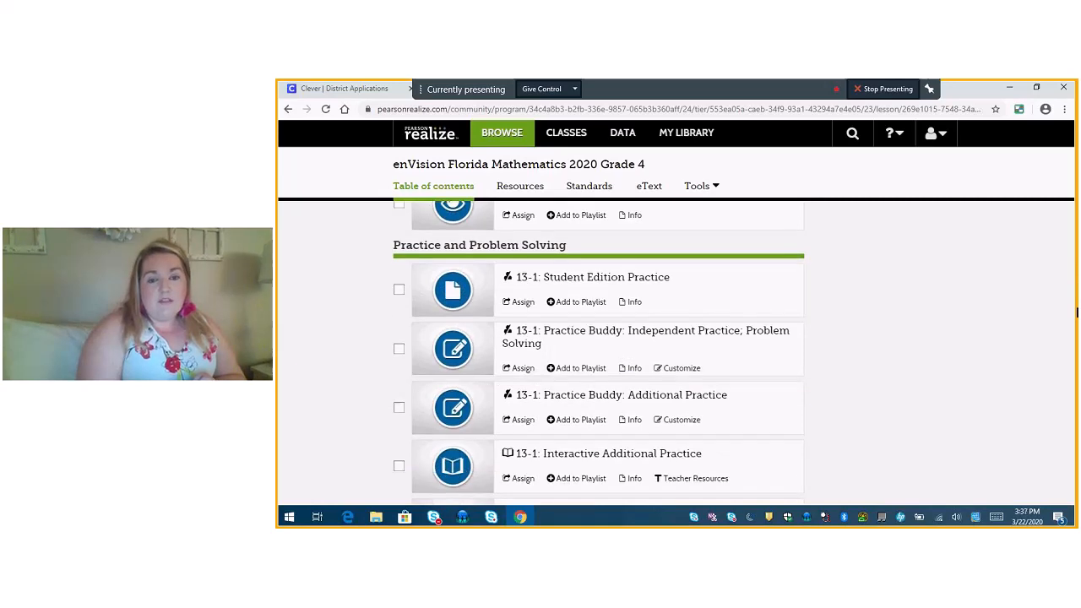
{"action": "mouse_move", "coordinate": [1001, 327]}
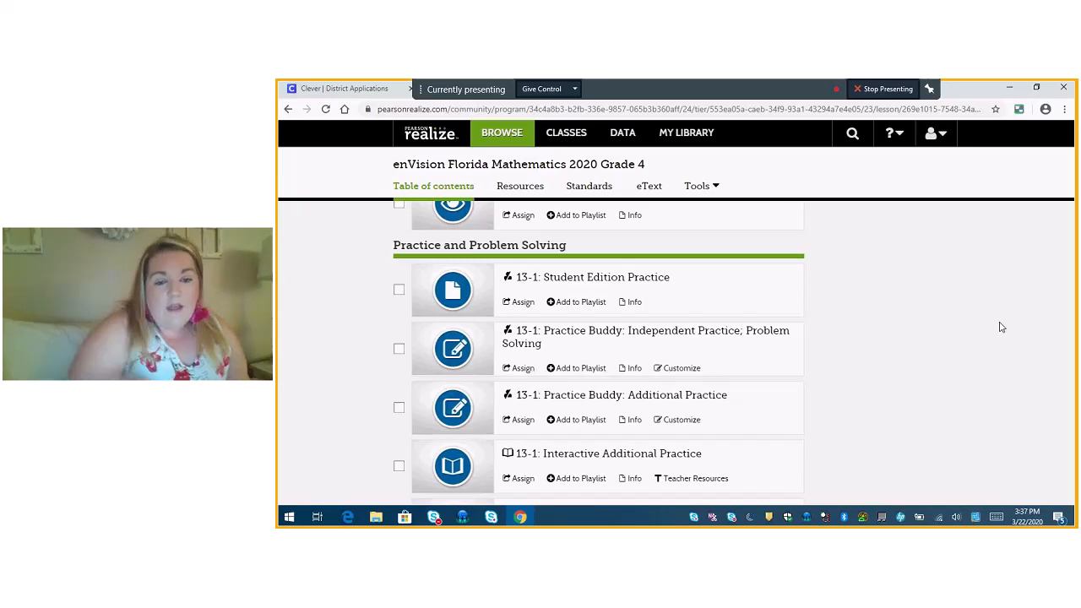
{"action": "scroll", "scroll_direction": "down", "scroll_amount": 3}
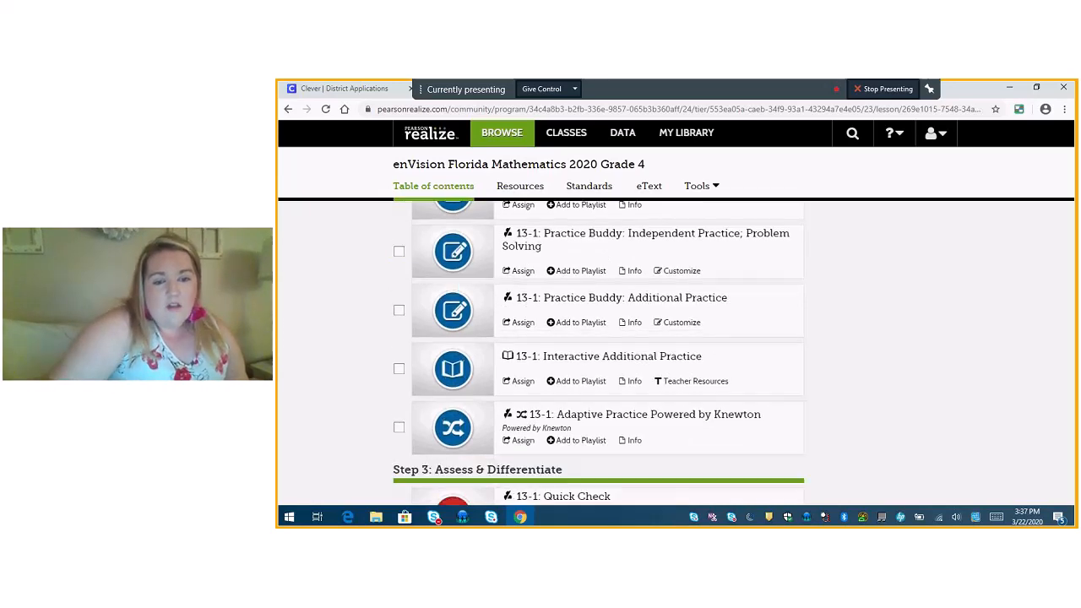
{"action": "scroll", "scroll_direction": "down", "scroll_amount": 3}
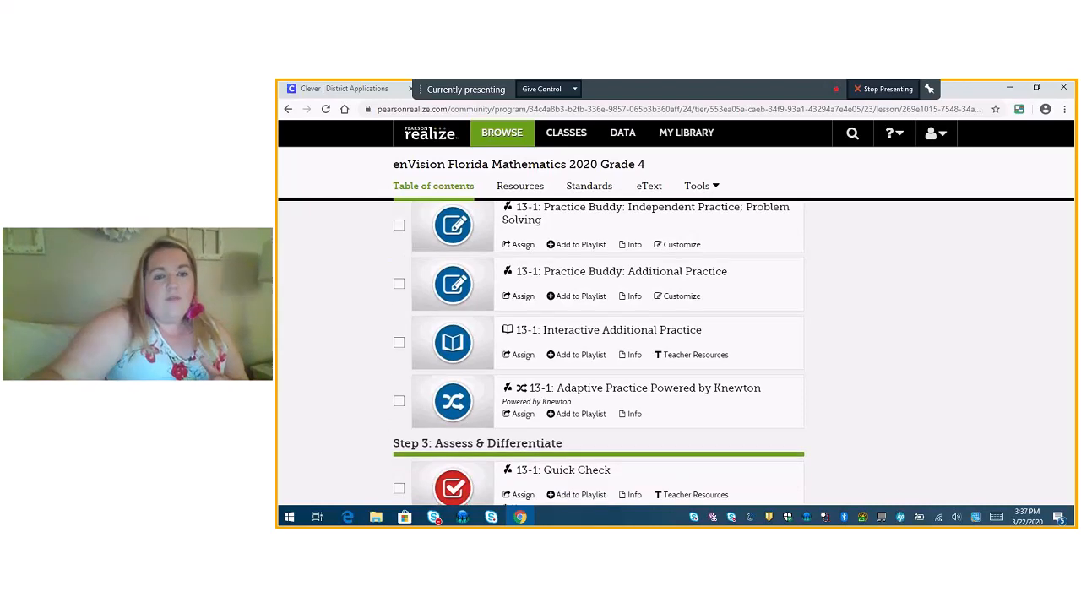
{"action": "scroll", "scroll_direction": "up", "scroll_amount": 3}
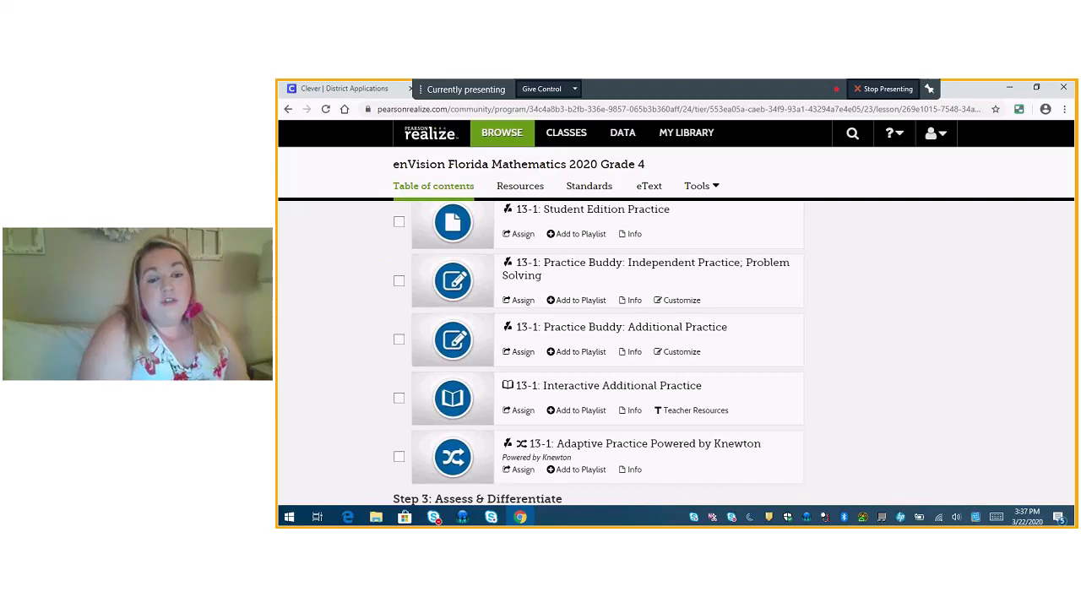
{"action": "scroll", "scroll_direction": "down", "scroll_amount": 3}
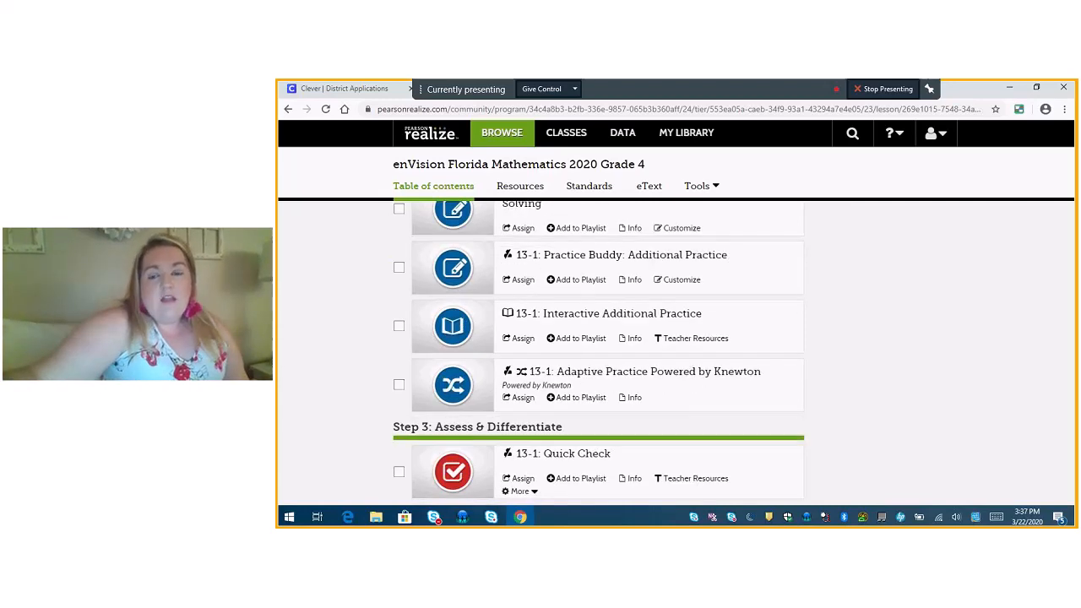
{"action": "scroll", "scroll_direction": "down", "scroll_amount": 3}
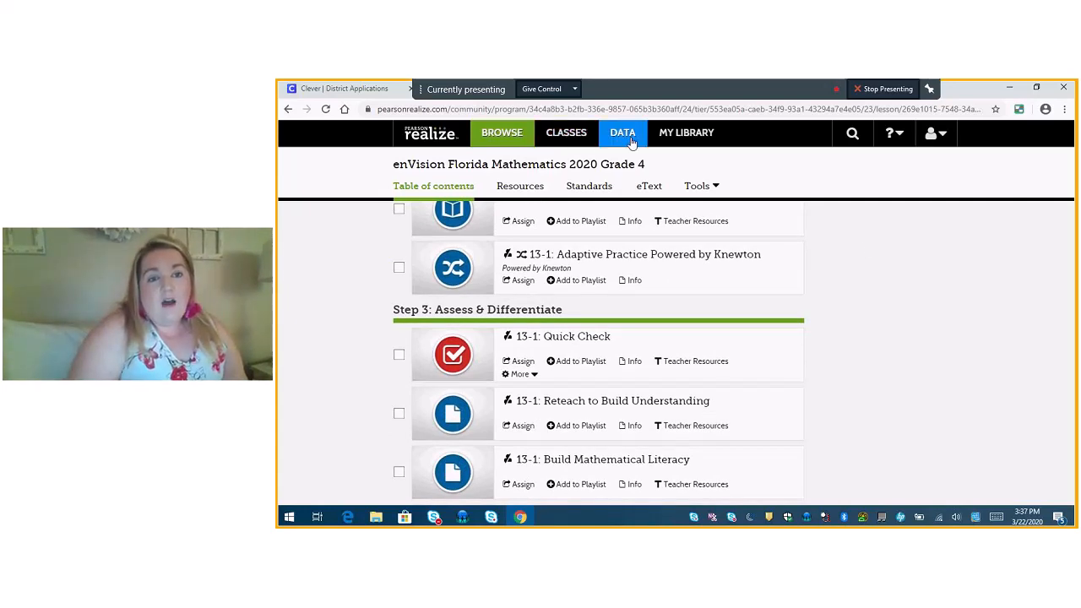
{"action": "mouse_move", "coordinate": [881, 339]}
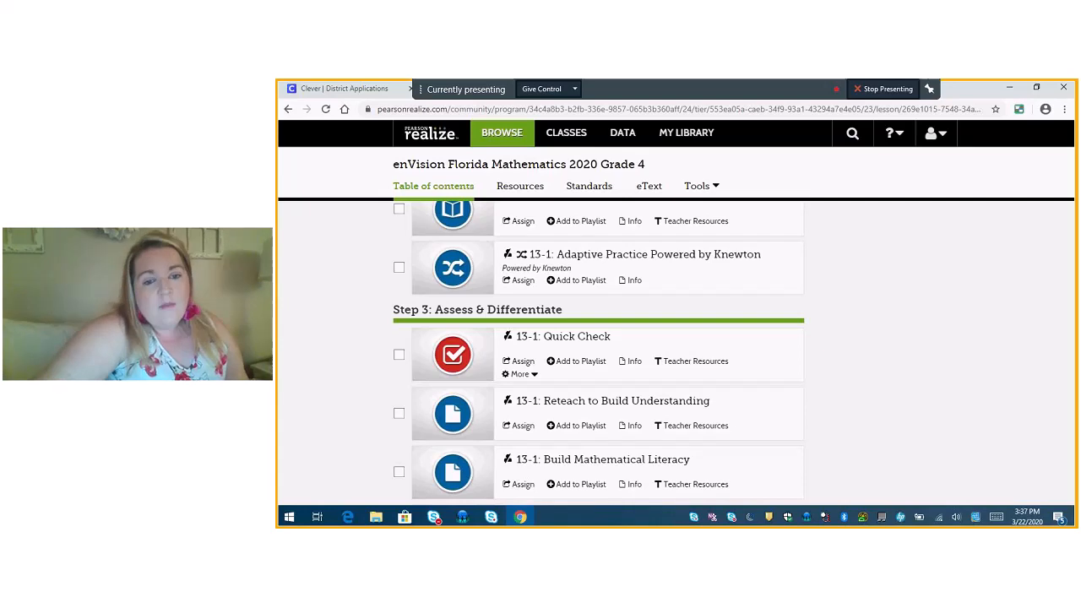
{"action": "scroll", "scroll_direction": "down", "scroll_amount": 3}
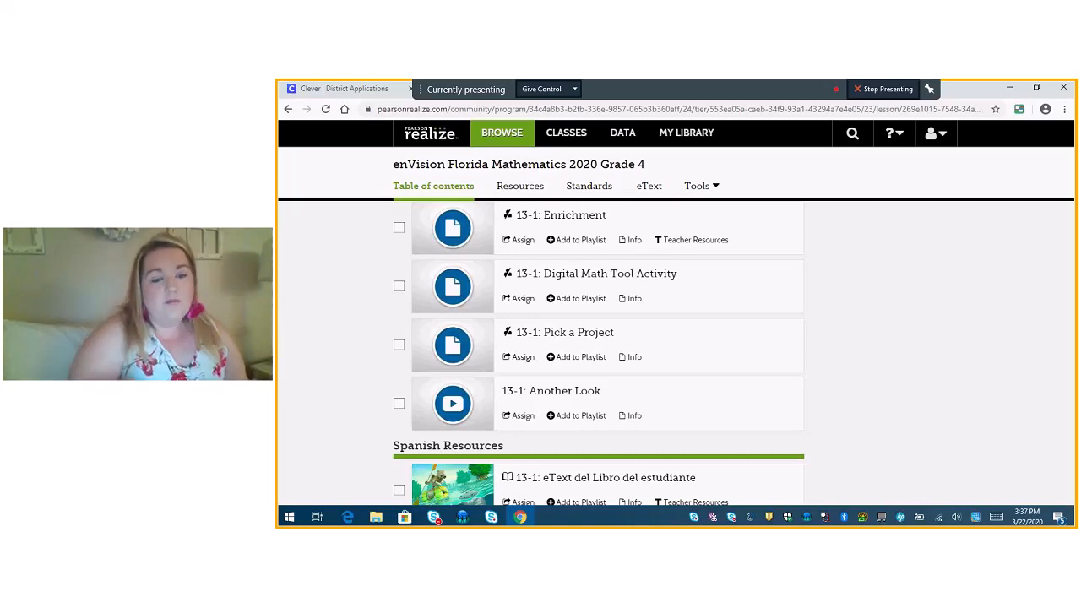
{"action": "scroll", "scroll_direction": "down", "scroll_amount": 3}
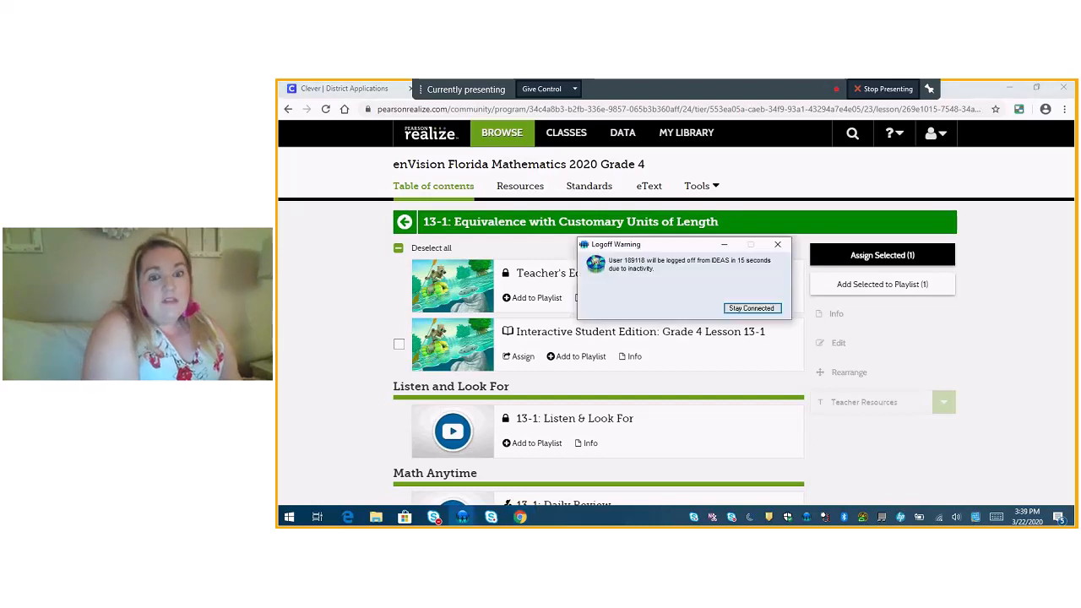
{"action": "mouse_move", "coordinate": [760, 401]}
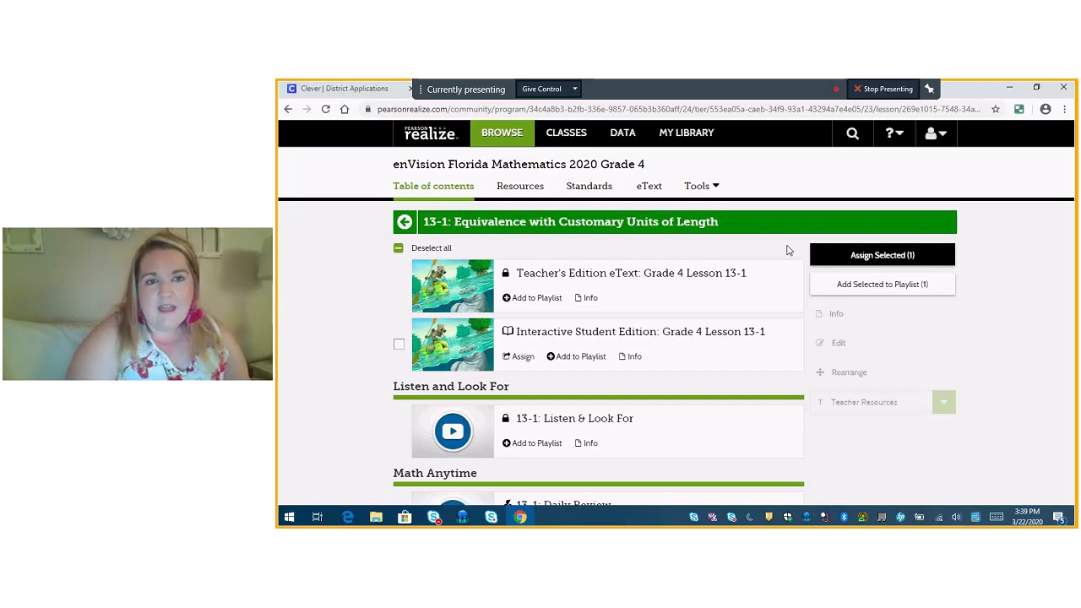
- Open the Skype for Business Recording Manager from the taskbar icon
{"action": "left_click", "coordinate": [491, 516]}
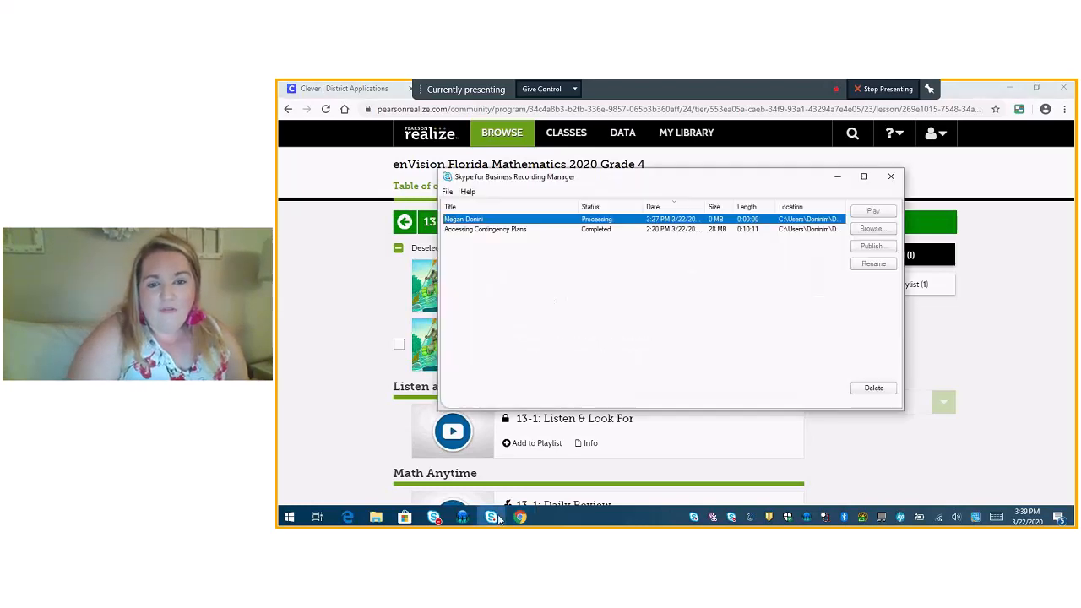